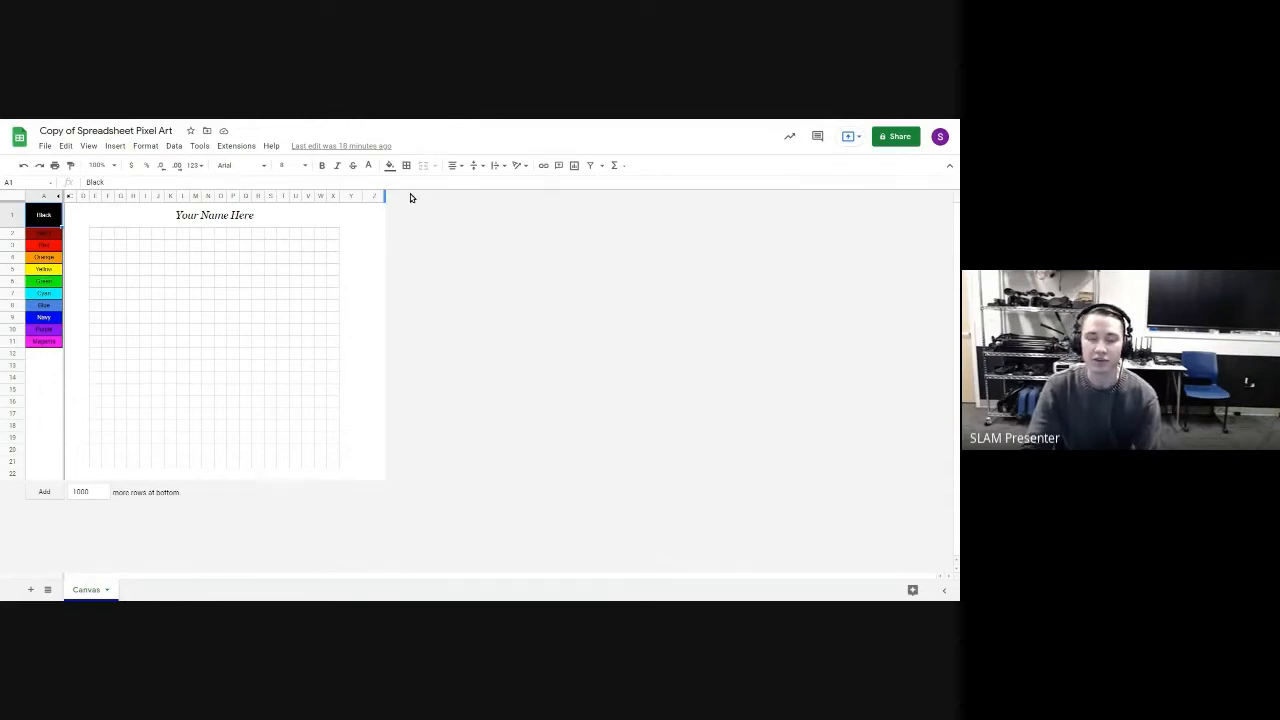
{"action": "mouse_move", "coordinate": [427, 123]}
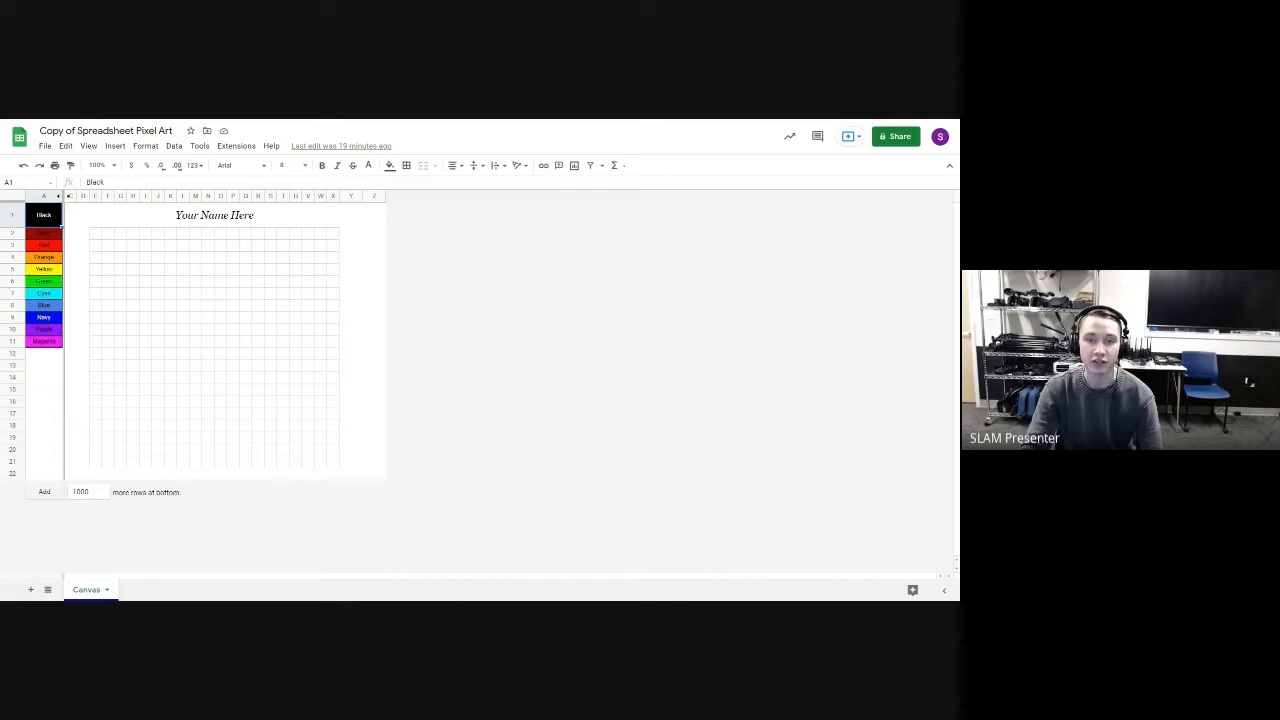
{"action": "mouse_move", "coordinate": [365, 286]}
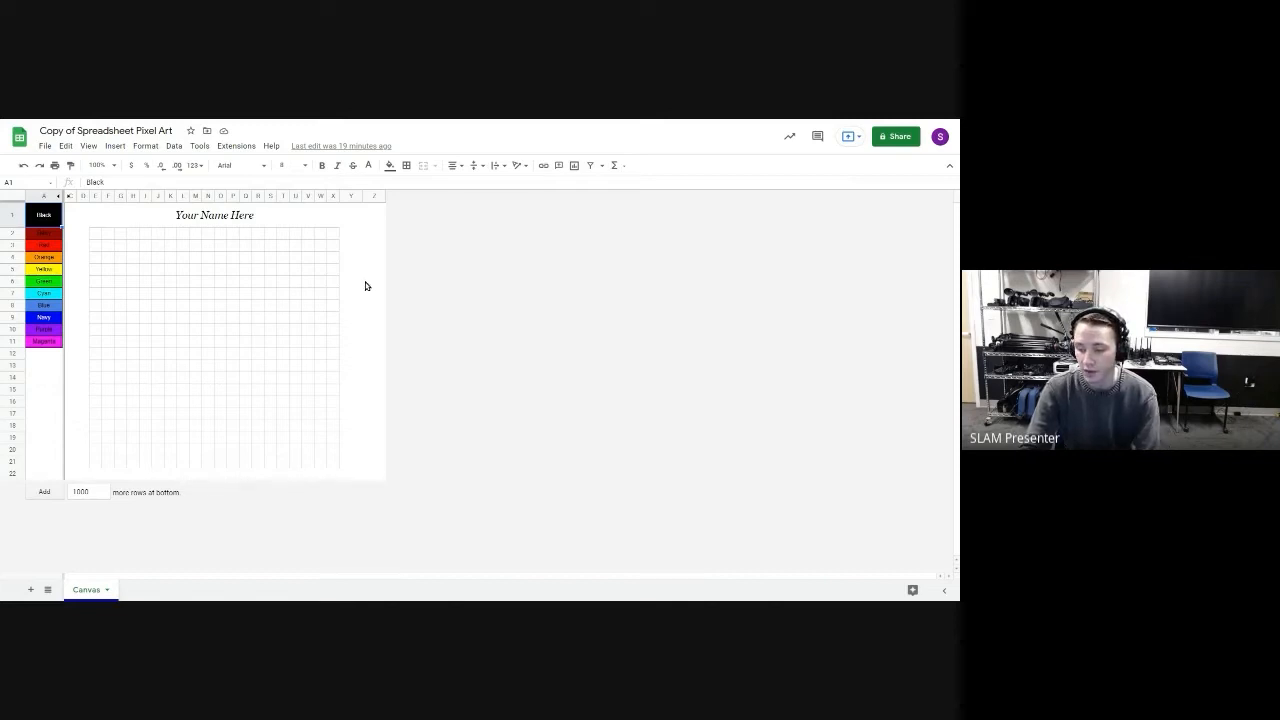
{"action": "mouse_move", "coordinate": [328, 299]}
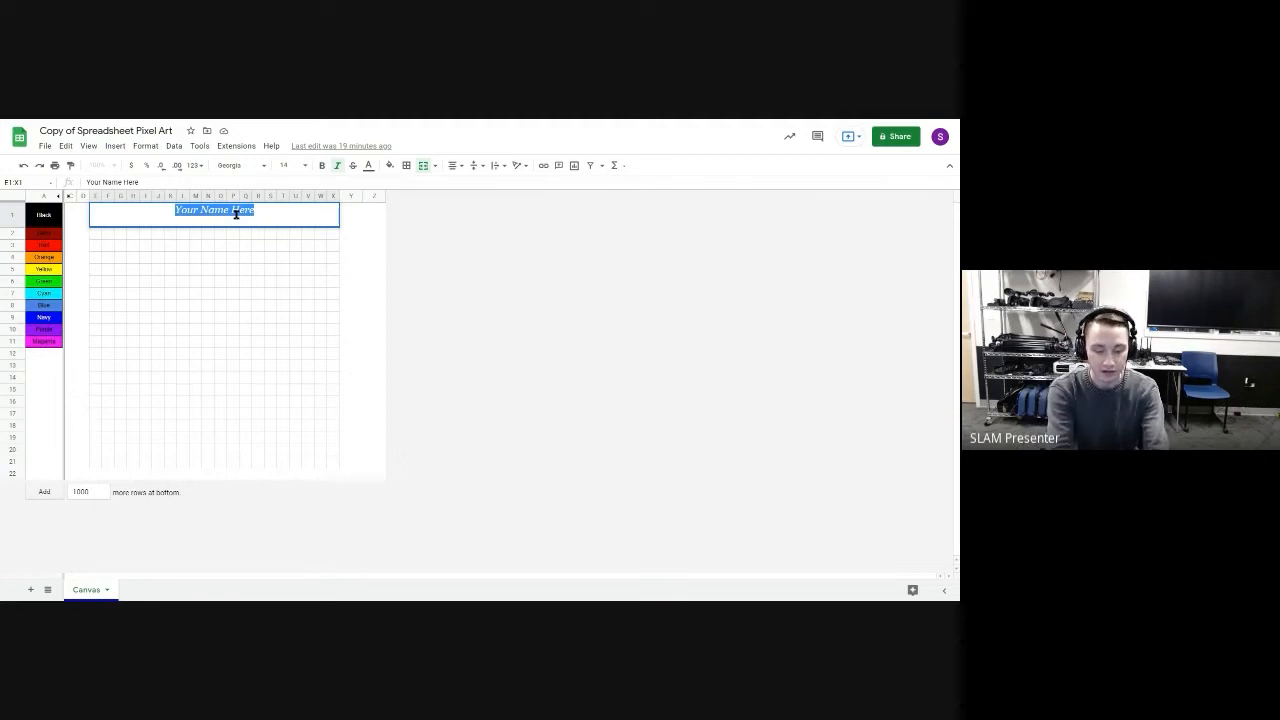
Type 'Connor' over the 'Your Name Here' title placeholder
{"action": "type", "text": "Connor Grindal"}
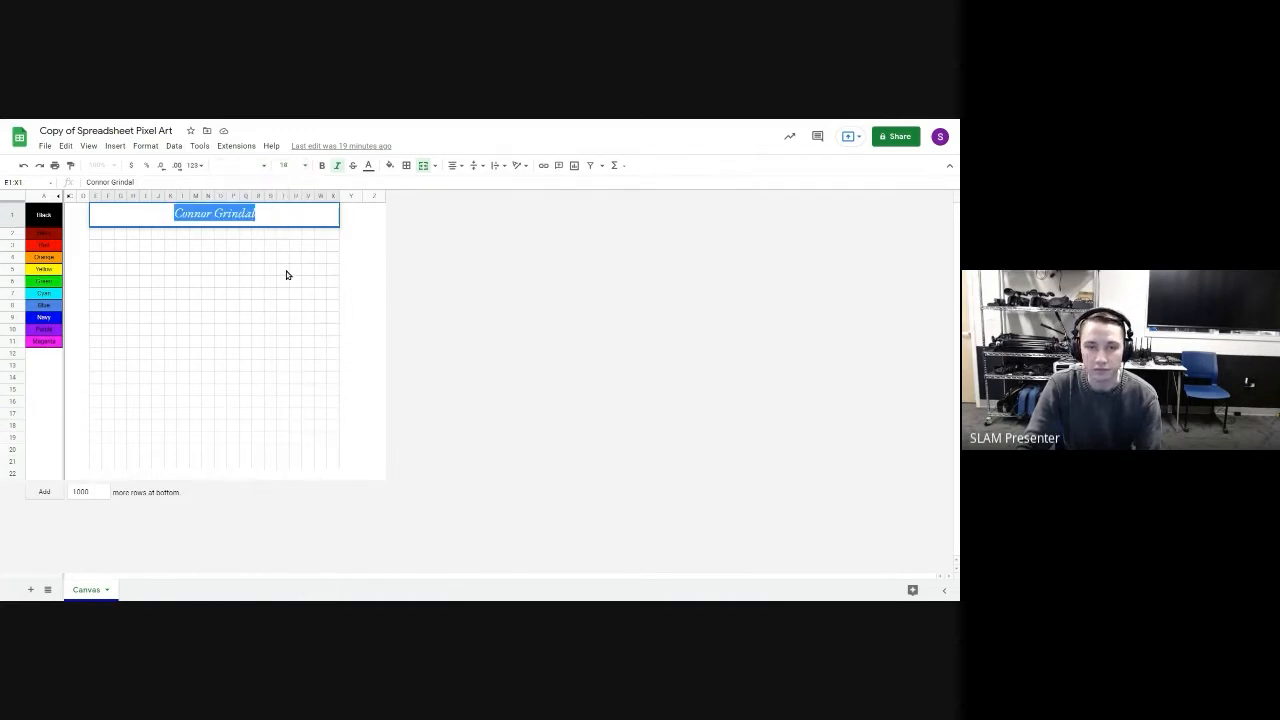
{"action": "mouse_move", "coordinate": [389, 165]}
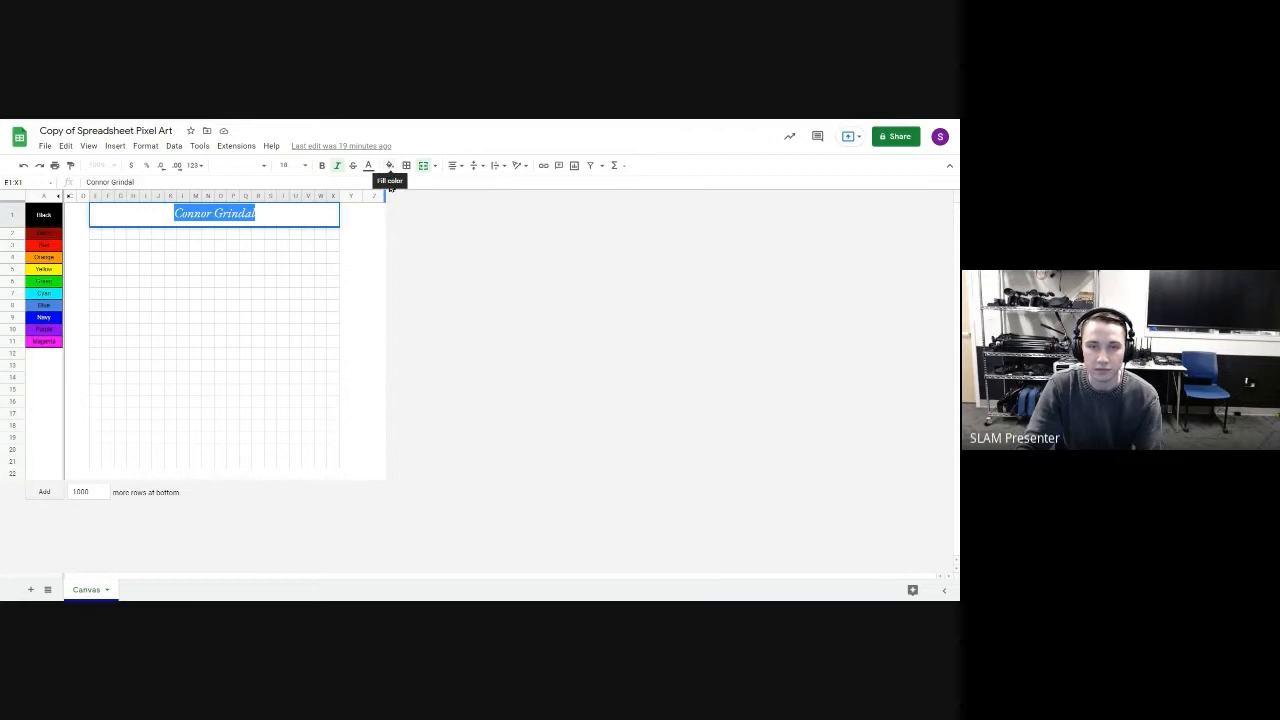
{"action": "mouse_move", "coordinate": [426, 283]}
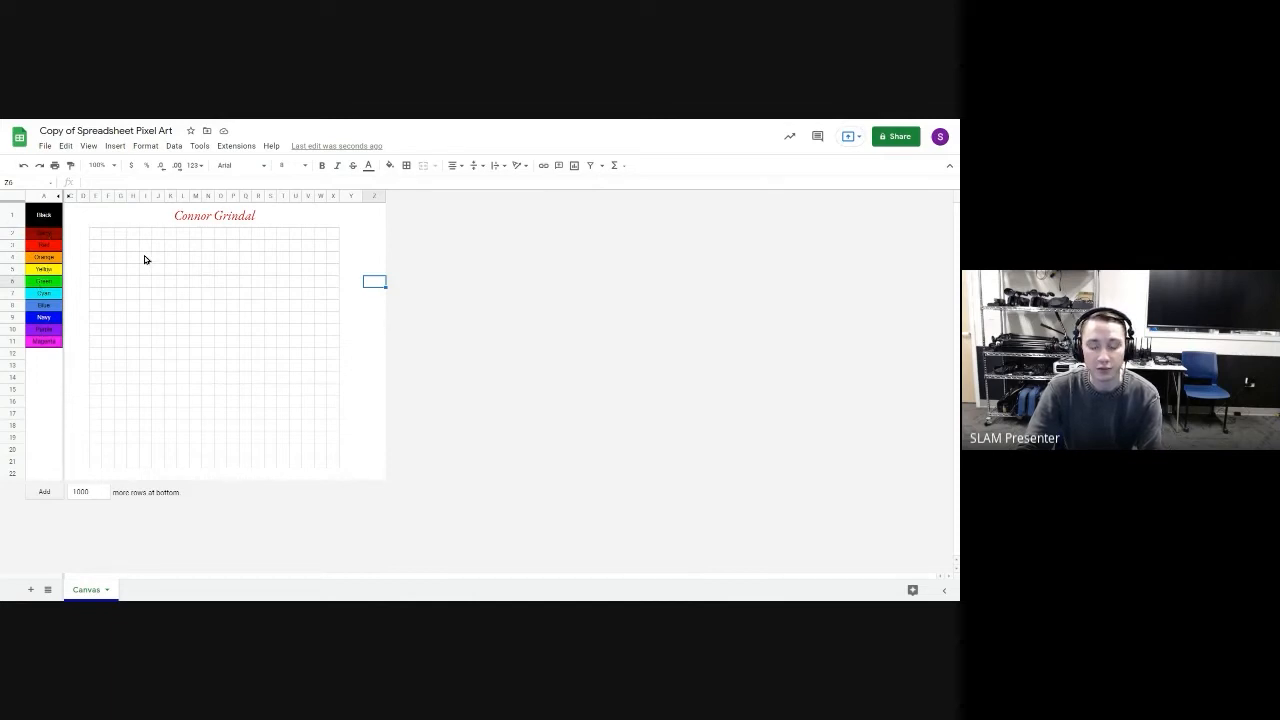
{"action": "mouse_move", "coordinate": [183, 235]}
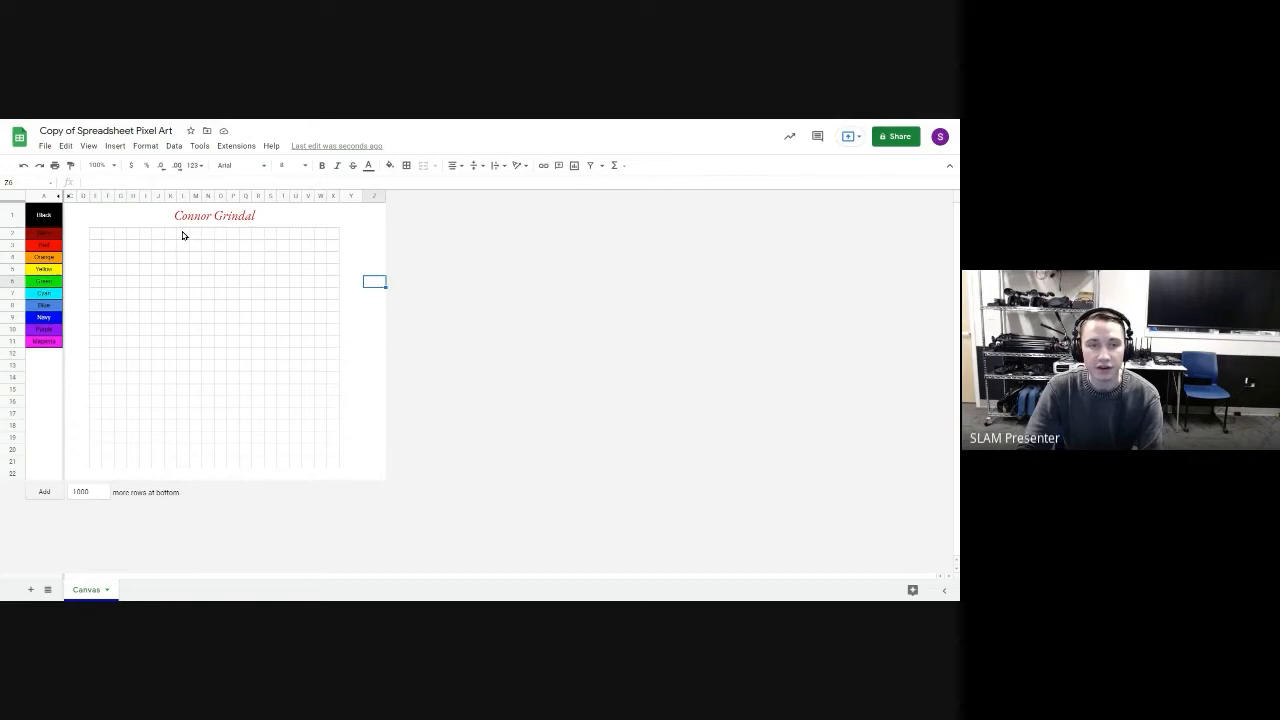
{"action": "mouse_move", "coordinate": [185, 202]}
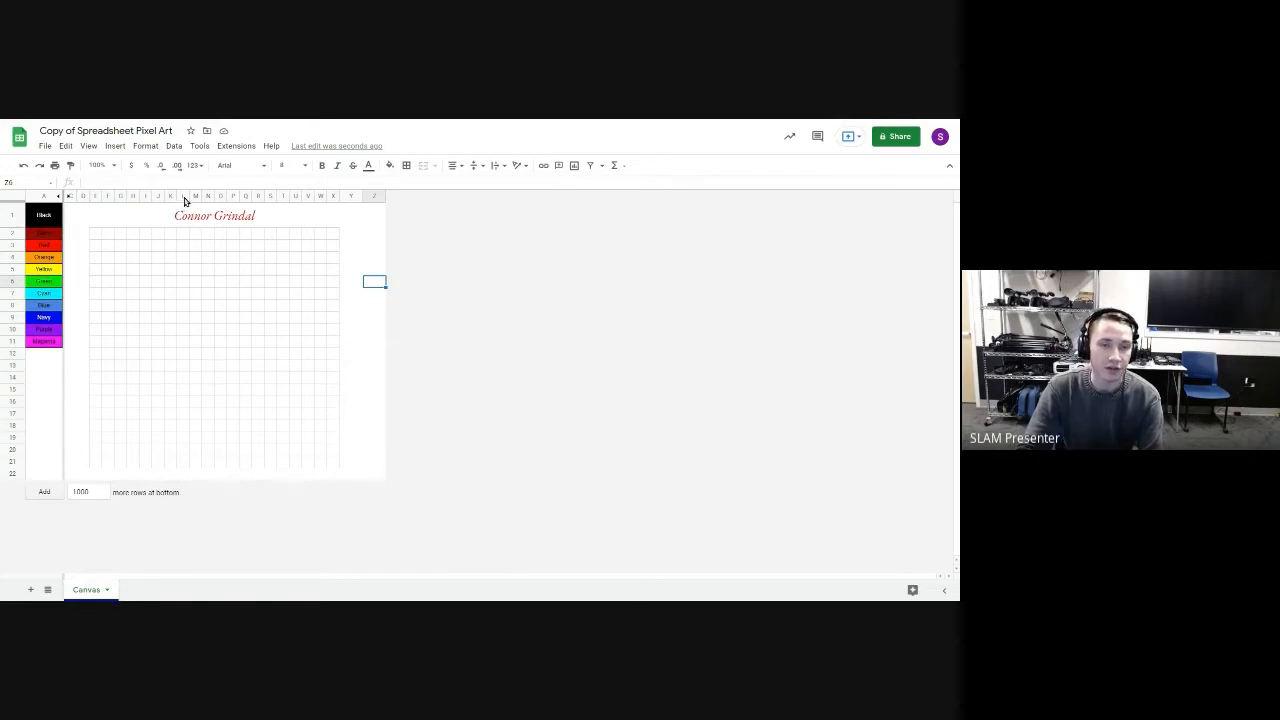
{"action": "mouse_move", "coordinate": [186, 233]}
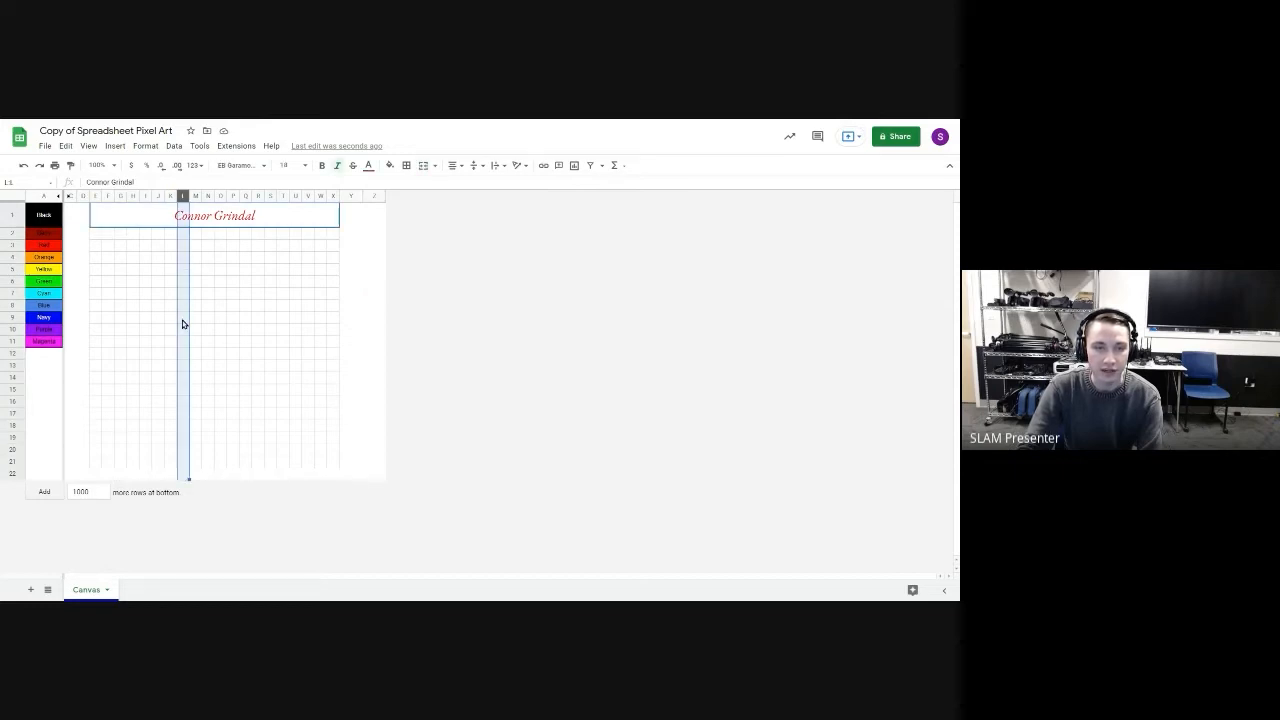
Colour four canvas pixels by entering 9 (blue), 3 and 3 (red), and 1 (black)
{"action": "left_click", "coordinate": [182, 317]}
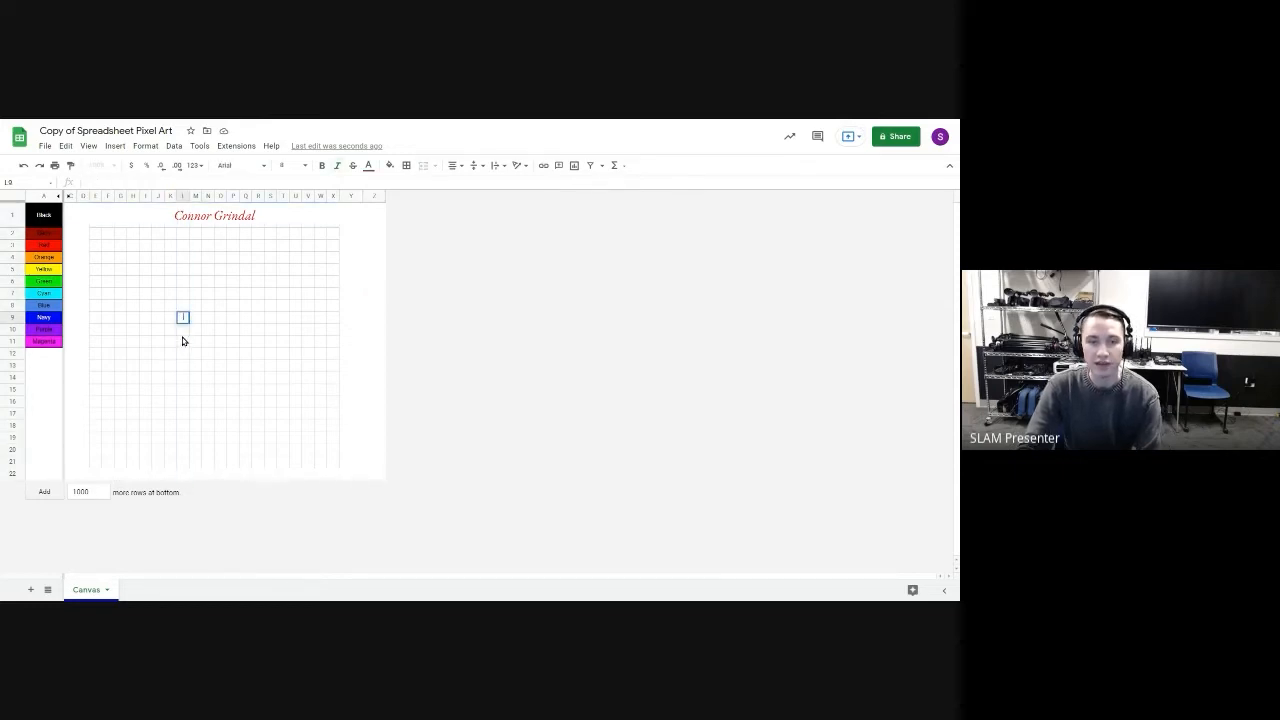
{"action": "type", "text": "9"}
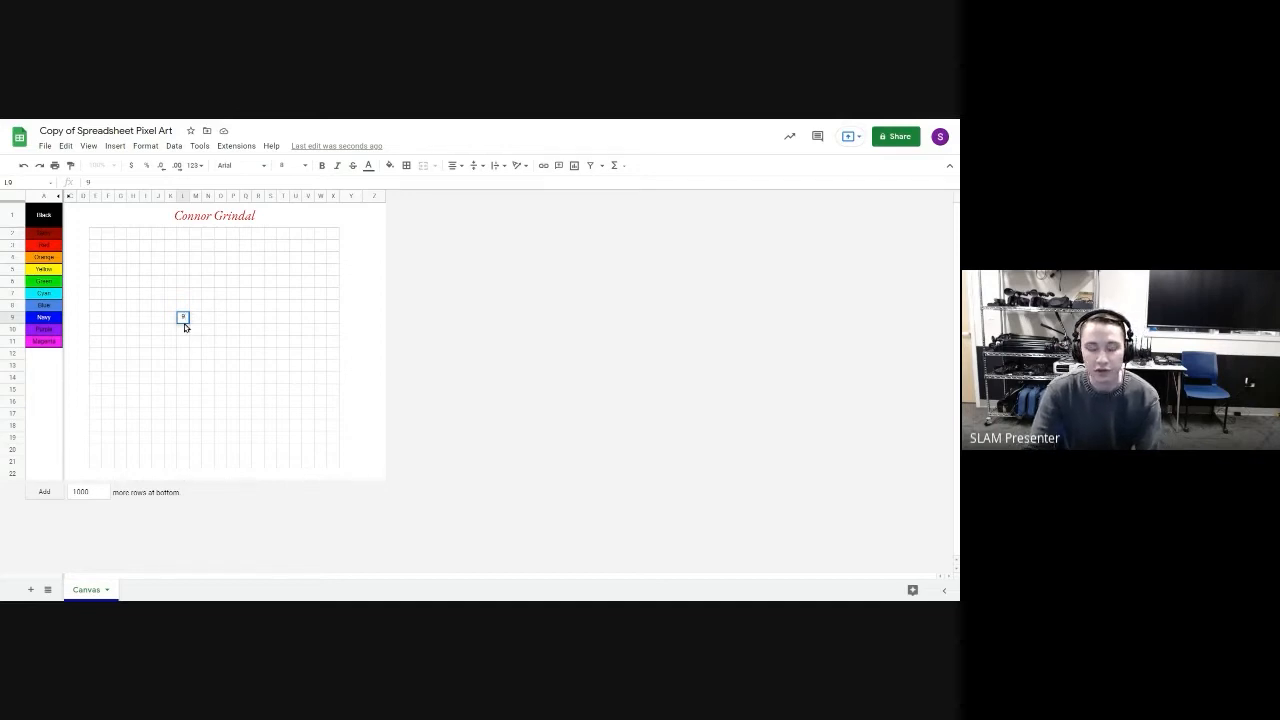
{"action": "left_click", "coordinate": [183, 329]}
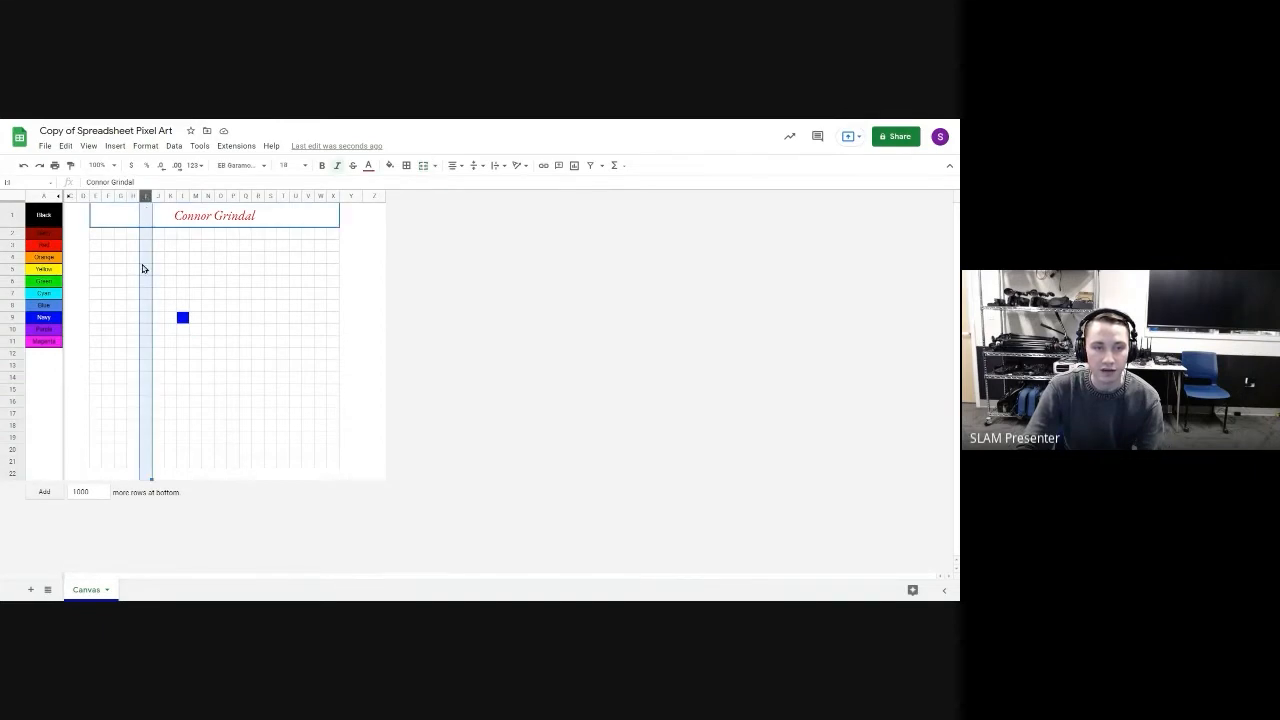
{"action": "left_click", "coordinate": [145, 378]}
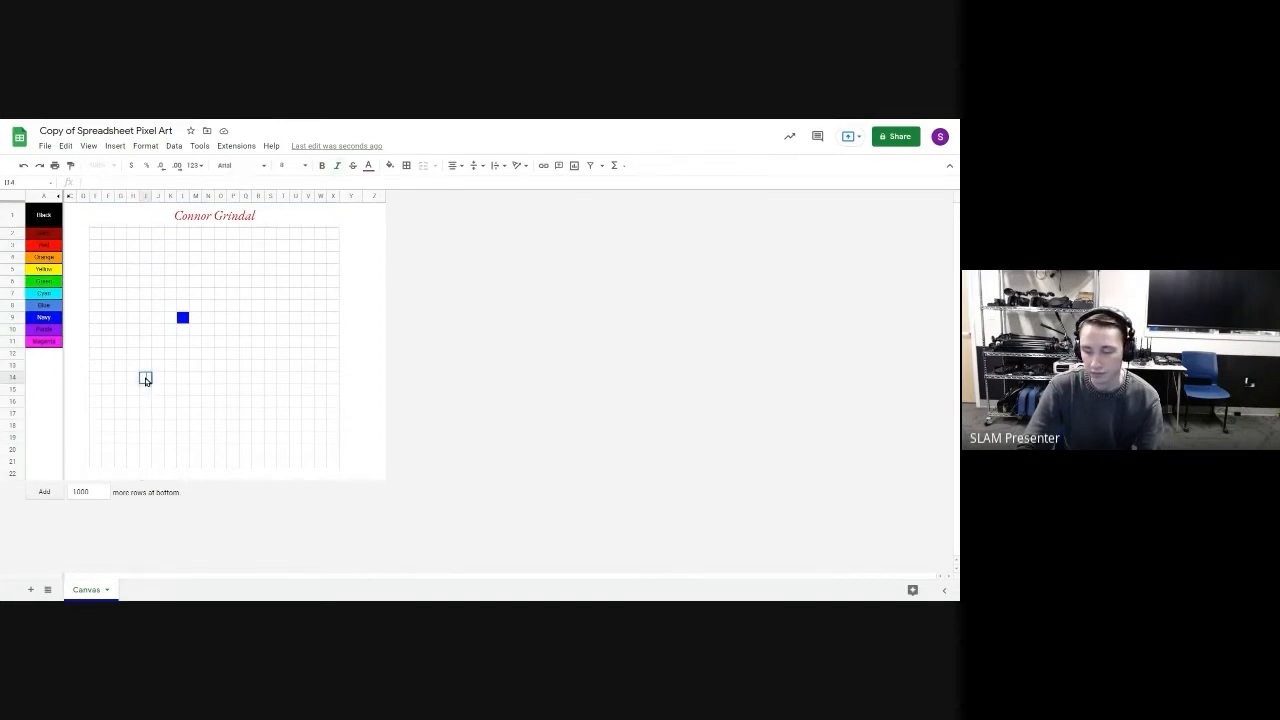
{"action": "type", "text": "3"}
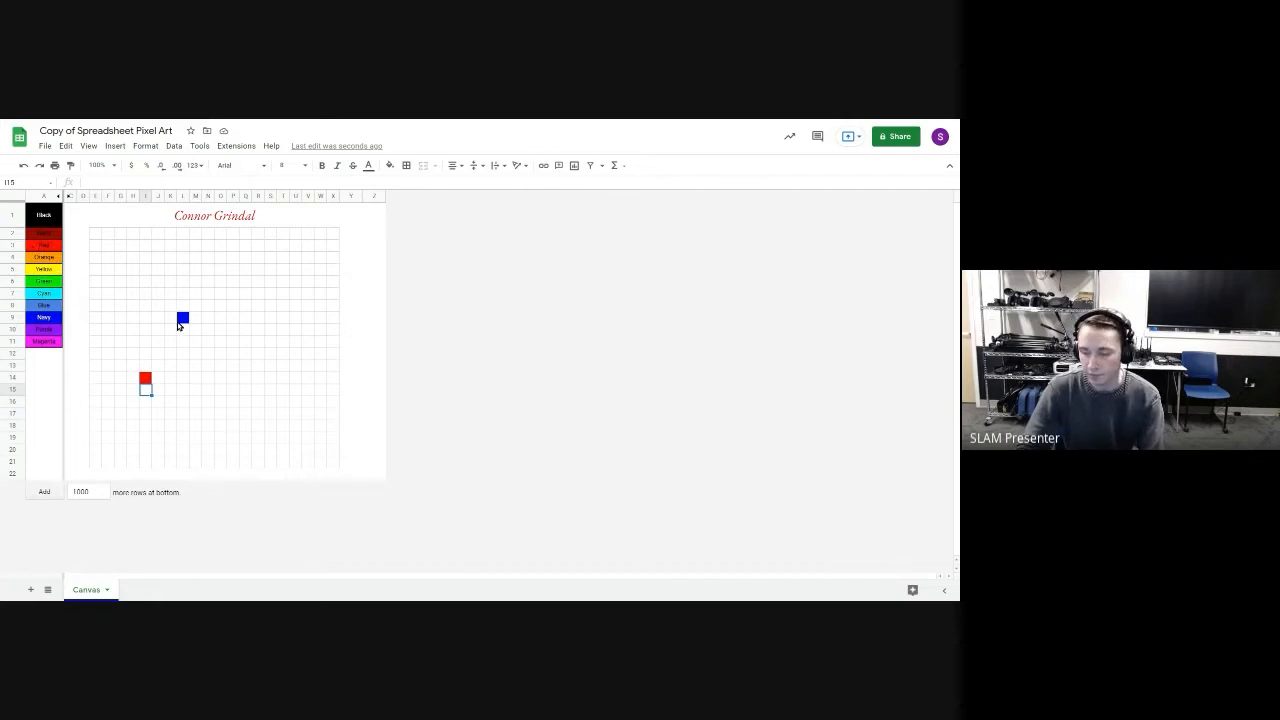
{"action": "mouse_move", "coordinate": [270, 198]}
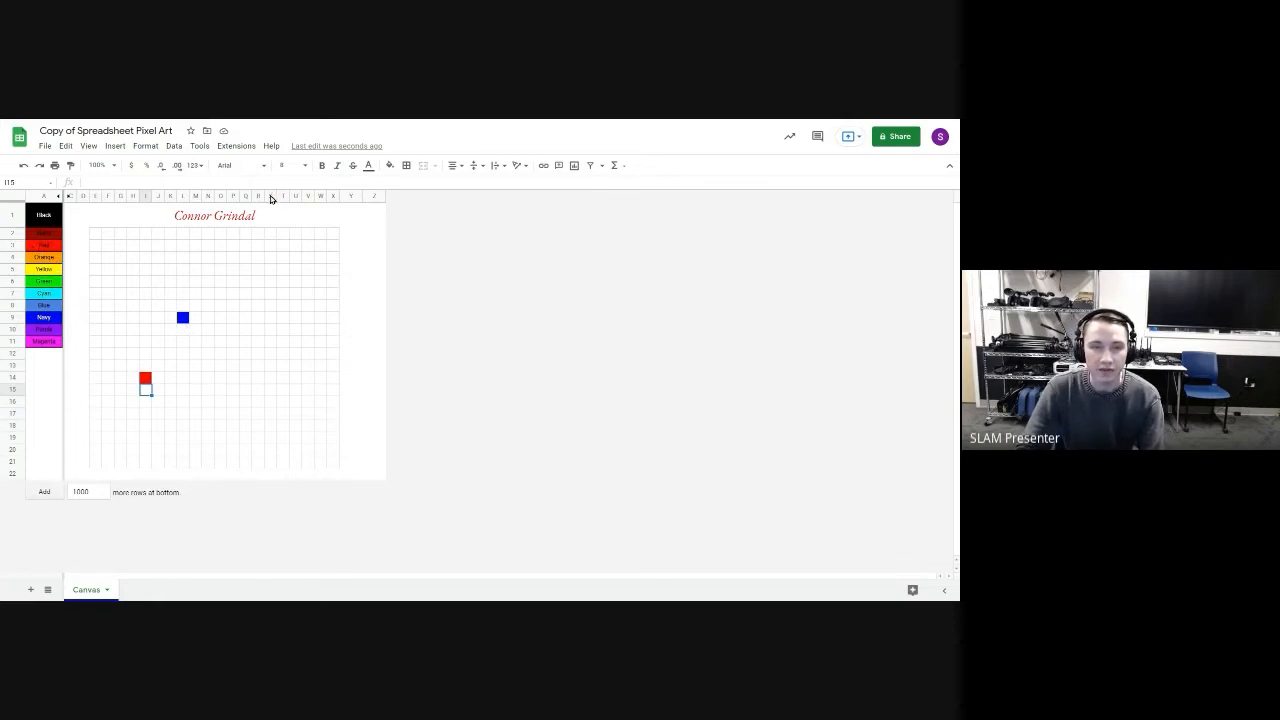
{"action": "left_click", "coordinate": [270, 196]}
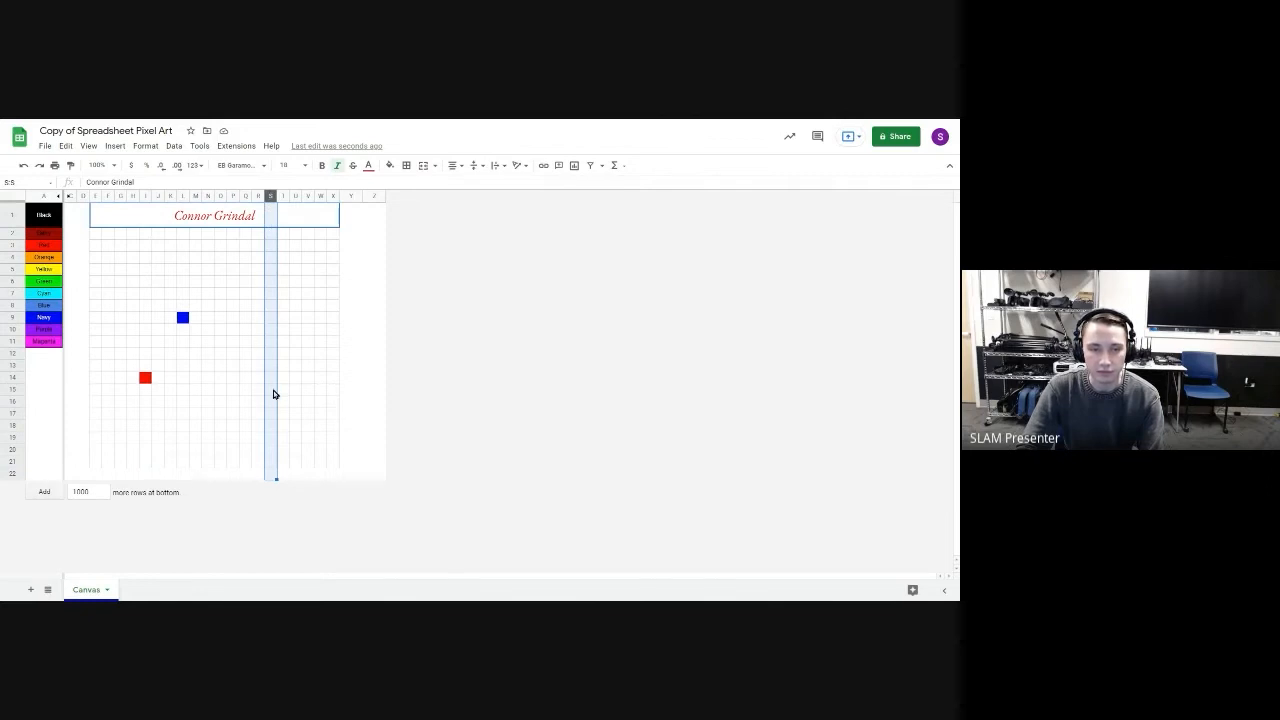
{"action": "left_click", "coordinate": [270, 389]}
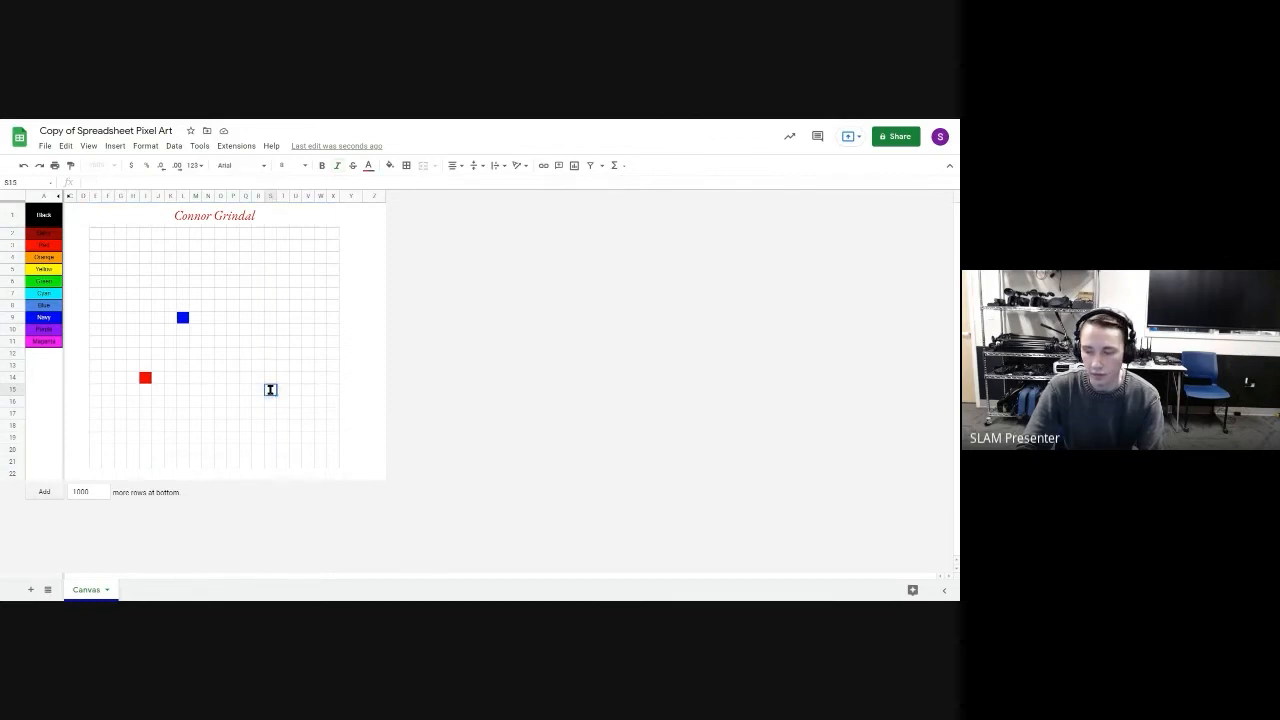
{"action": "type", "text": "3"}
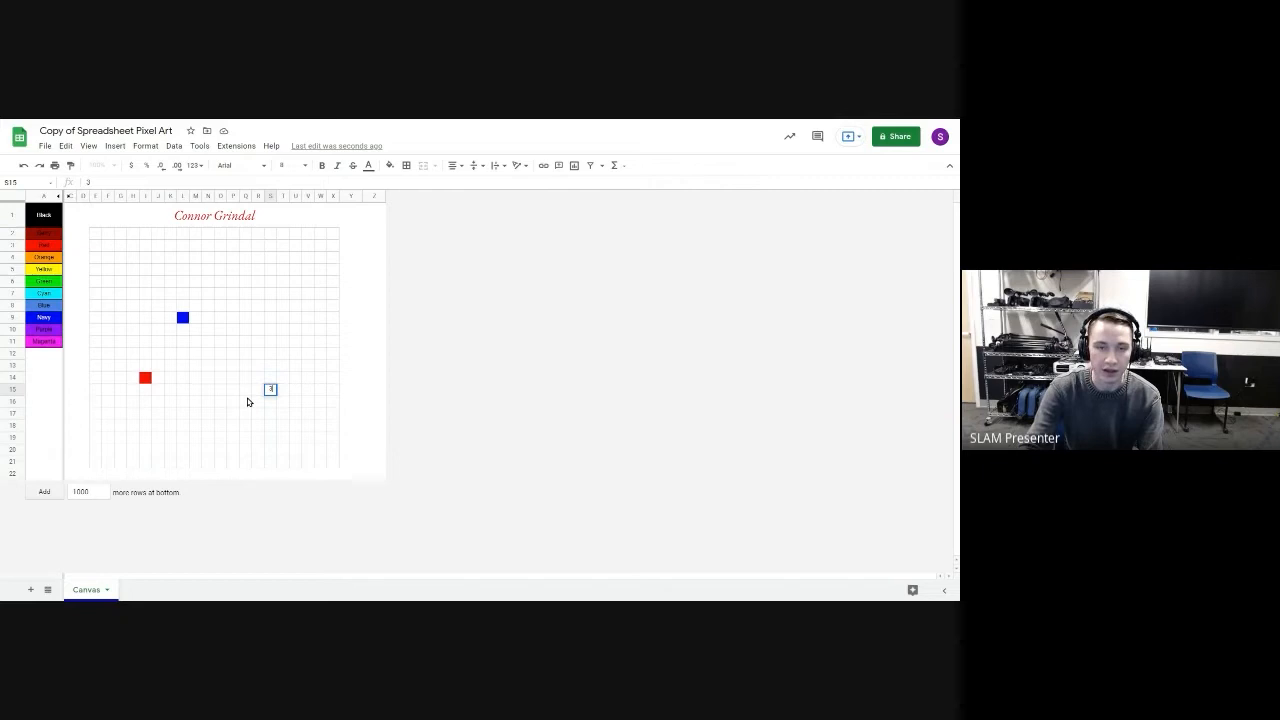
{"action": "left_click", "coordinate": [270, 389]}
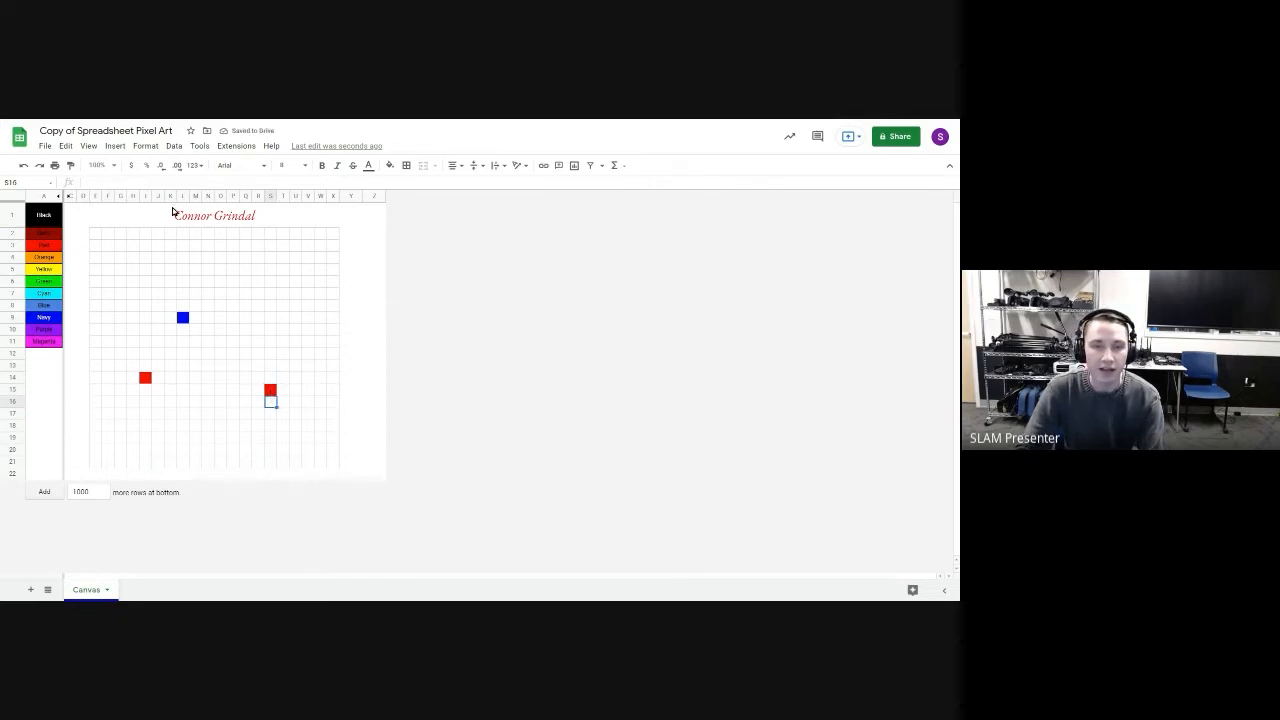
{"action": "left_click", "coordinate": [146, 195]}
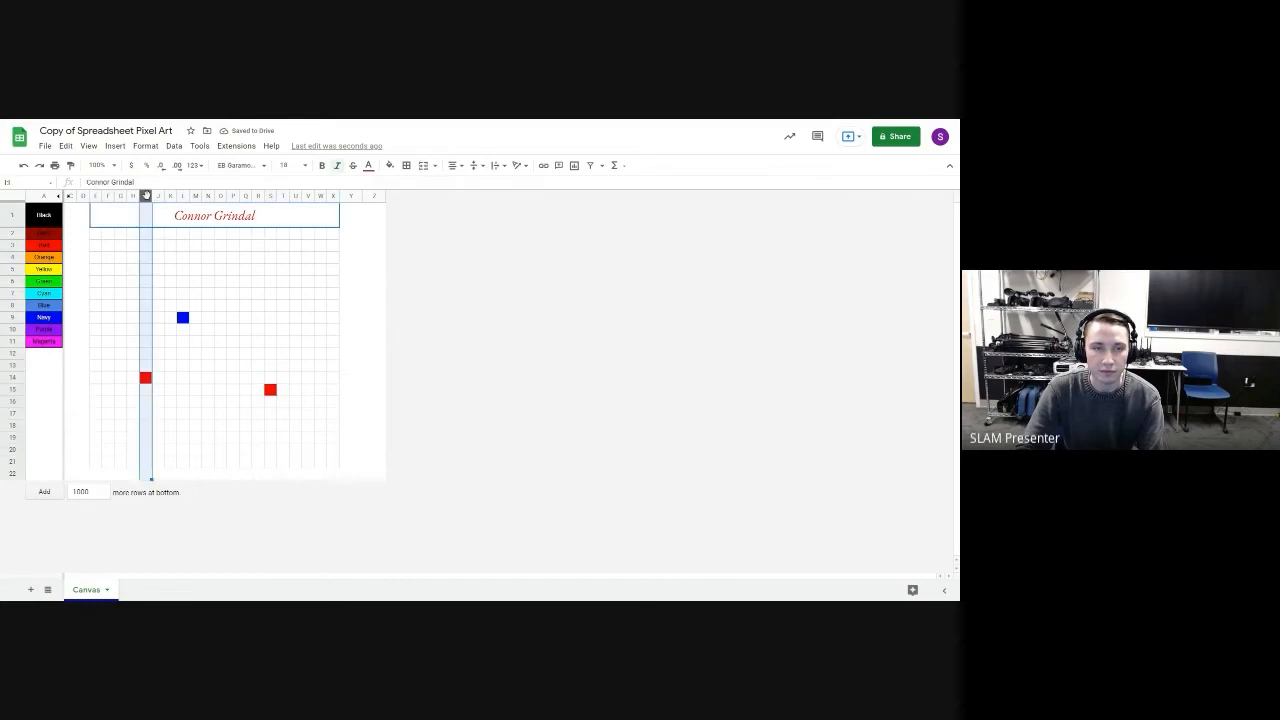
{"action": "left_click", "coordinate": [145, 293]}
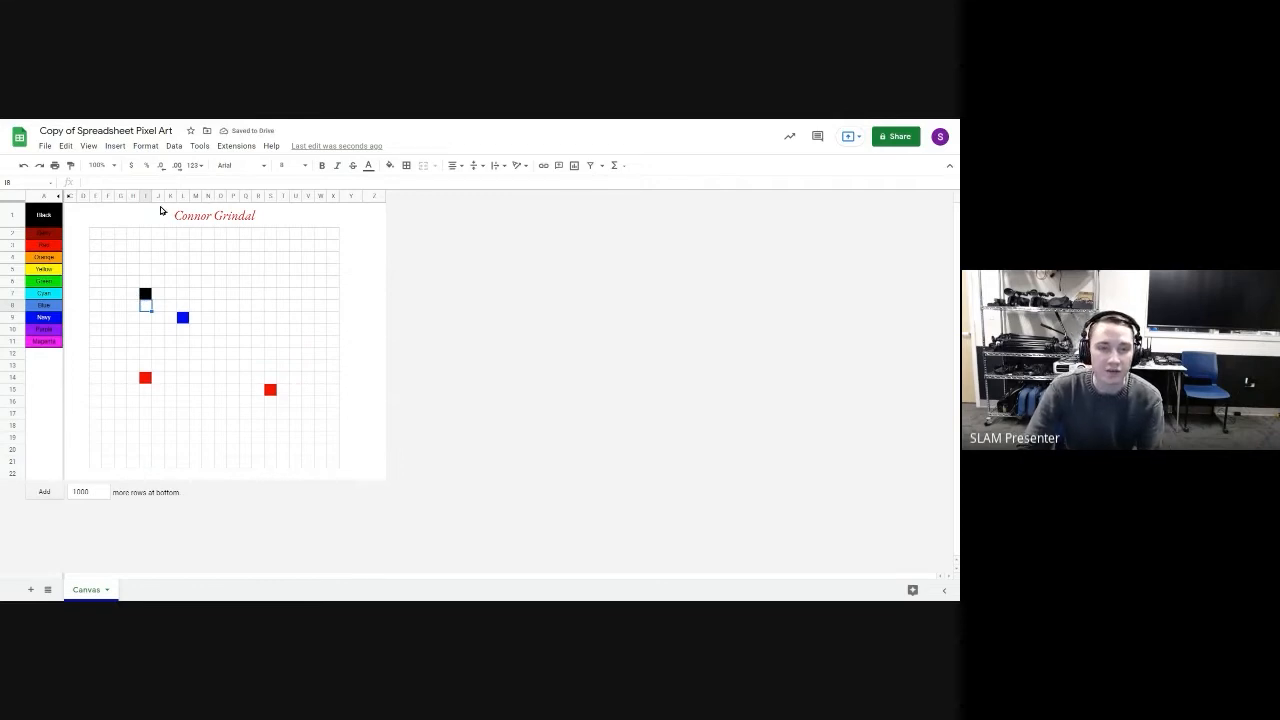
Enter 3 to add red pixels along the smile's right side
{"action": "left_click", "coordinate": [158, 195]}
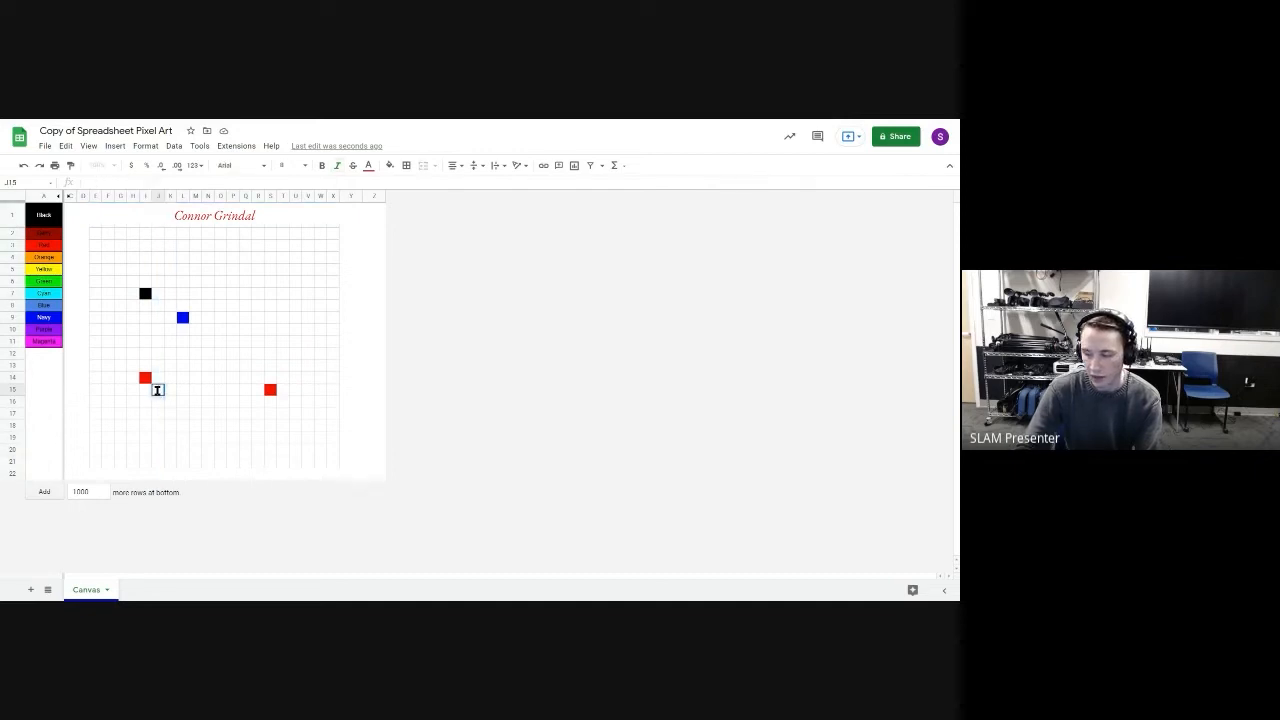
{"action": "type", "text": "3"}
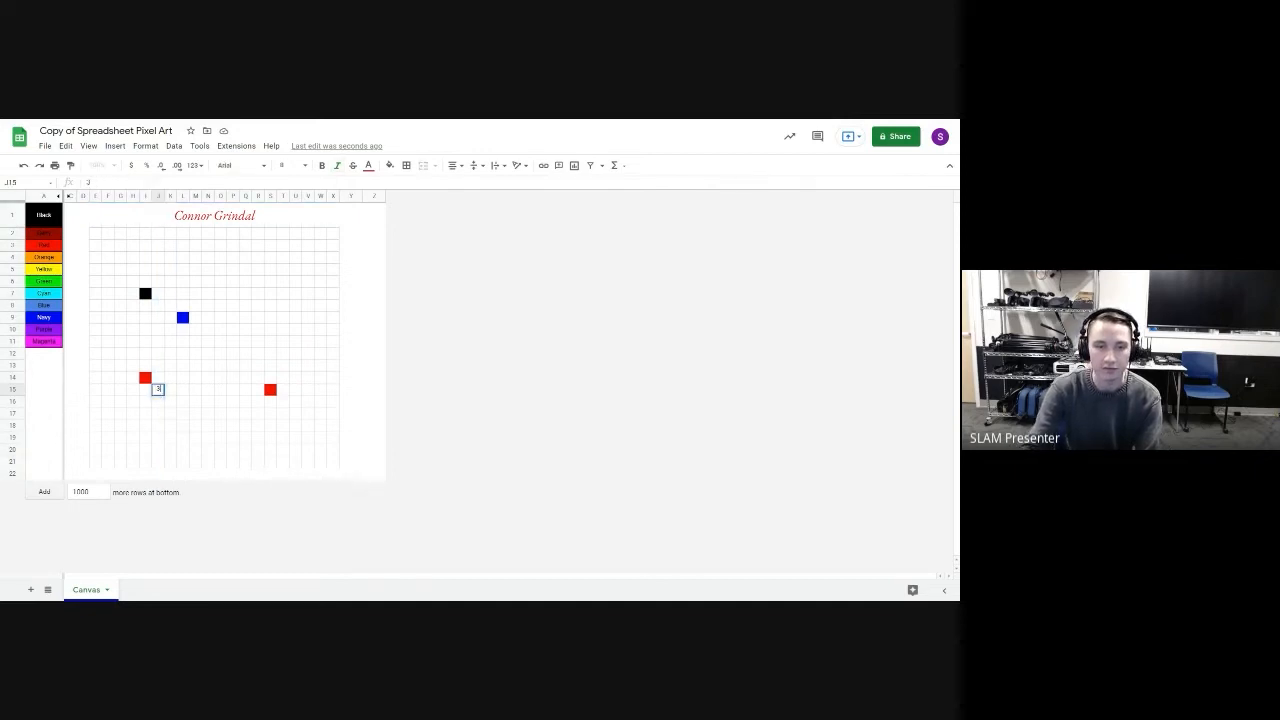
{"action": "left_click", "coordinate": [158, 401]}
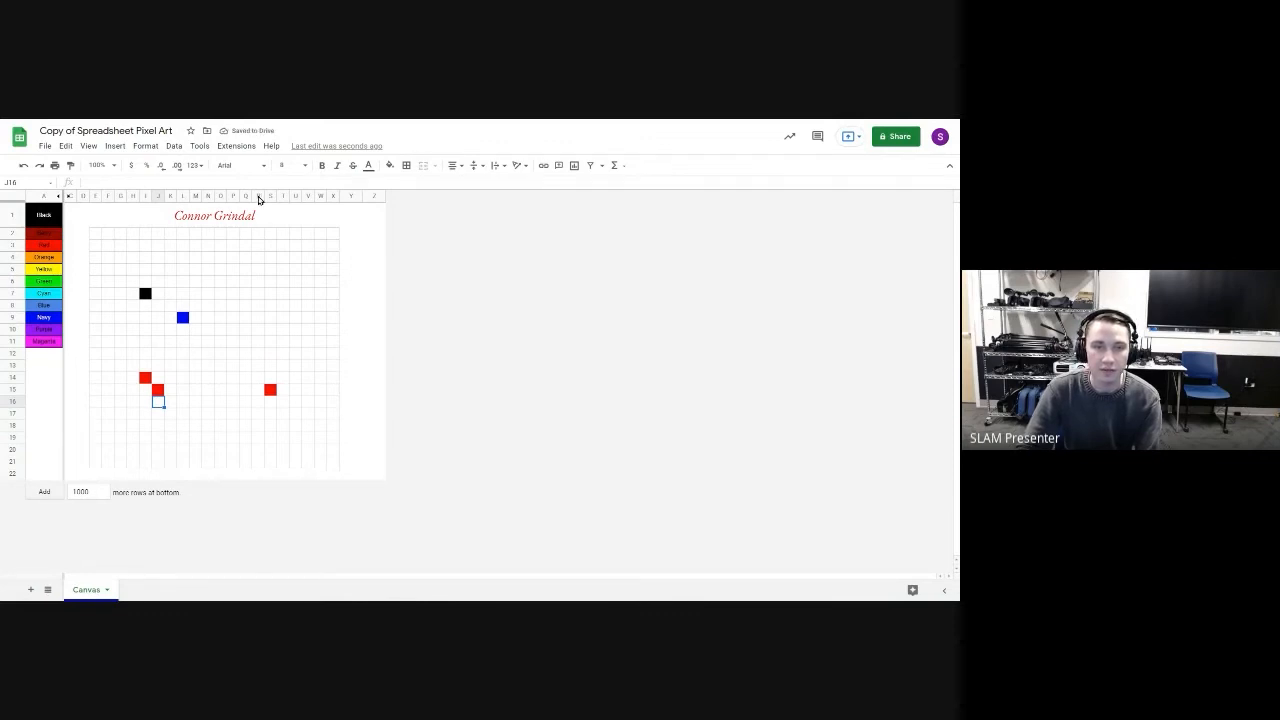
{"action": "left_click", "coordinate": [257, 195]}
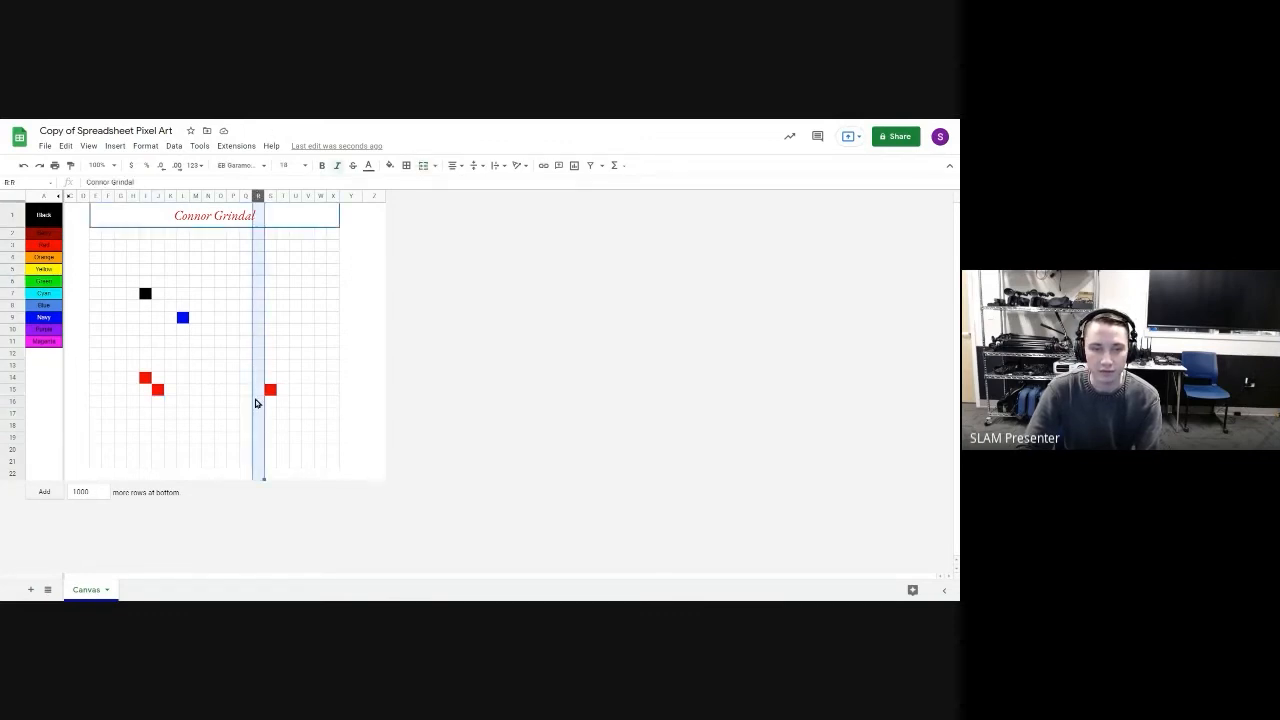
{"action": "left_click", "coordinate": [257, 400]}
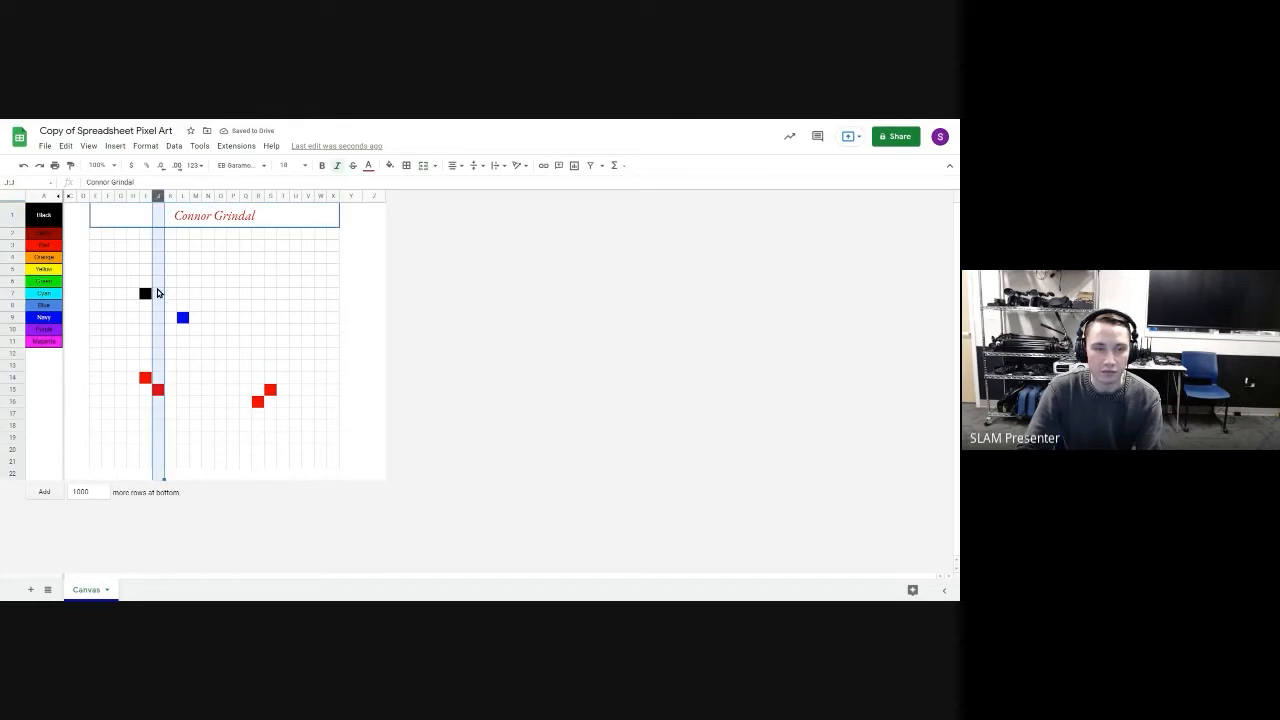
Add a dark red pixel beside the black one, a red smile tip, and the second eye (9)
{"action": "left_click", "coordinate": [157, 293]}
{"action": "type", "text": "2"}
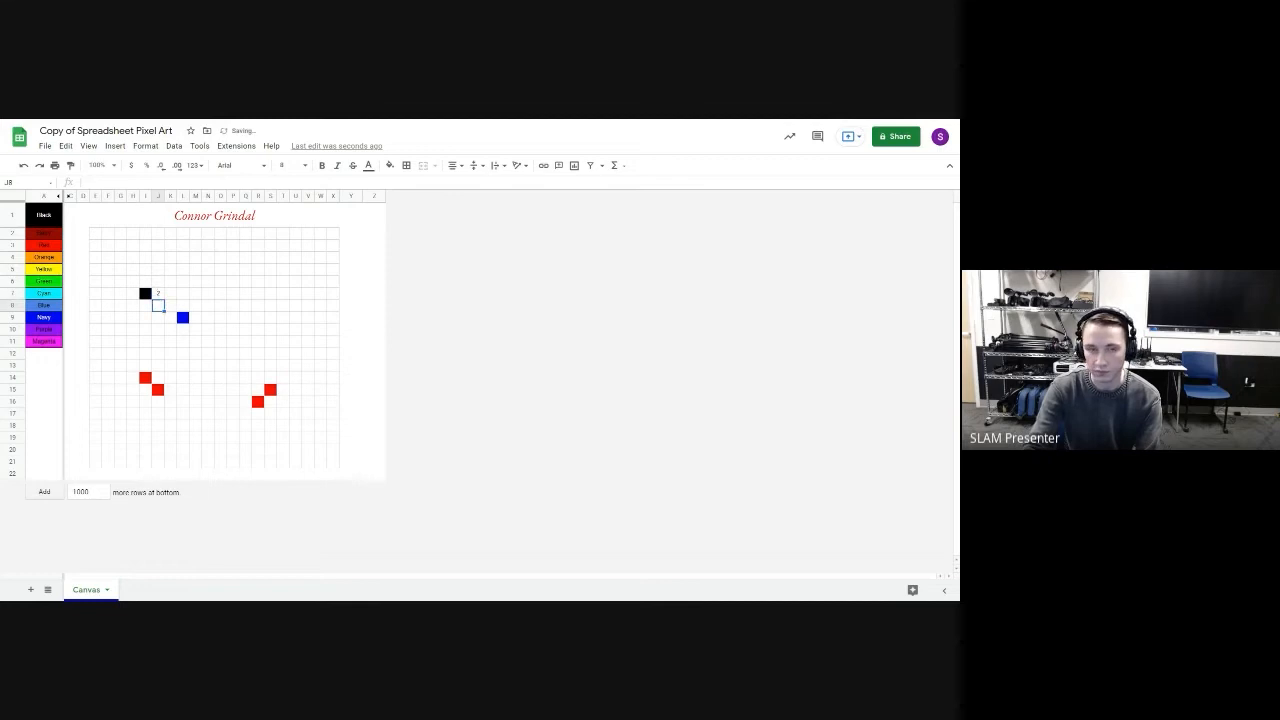
{"action": "left_click", "coordinate": [157, 294]}
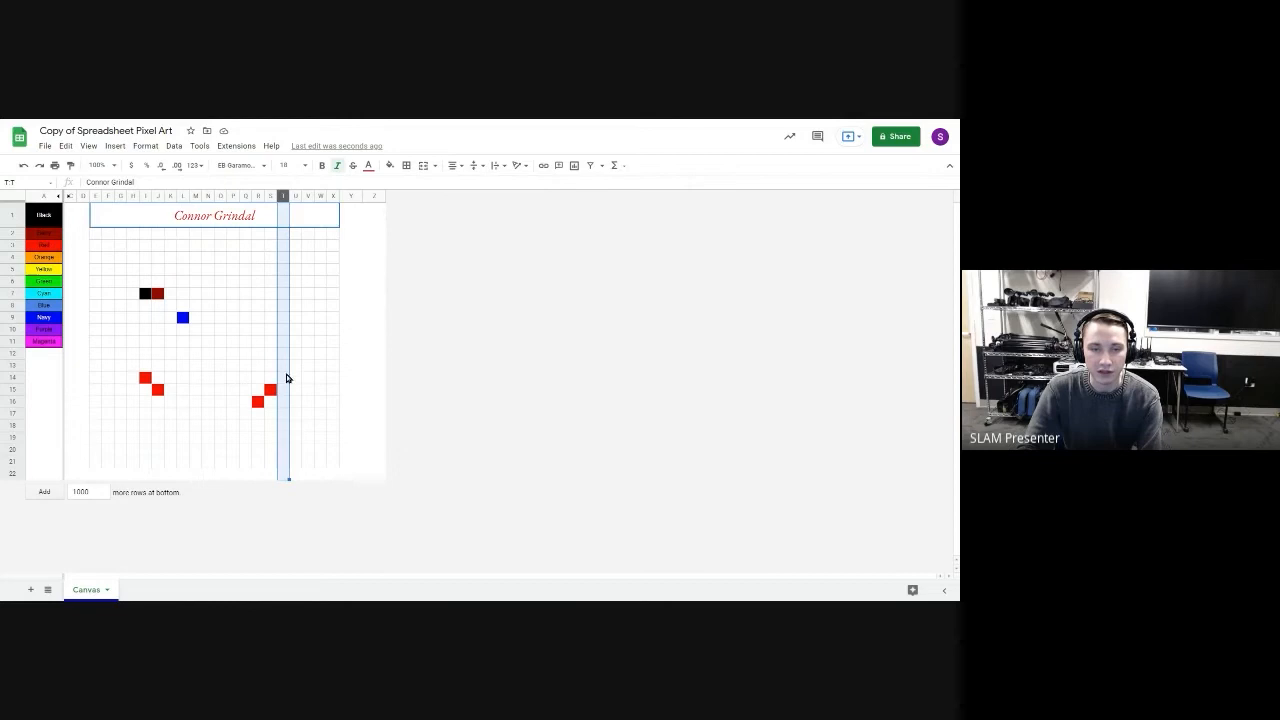
{"action": "left_click", "coordinate": [283, 378]}
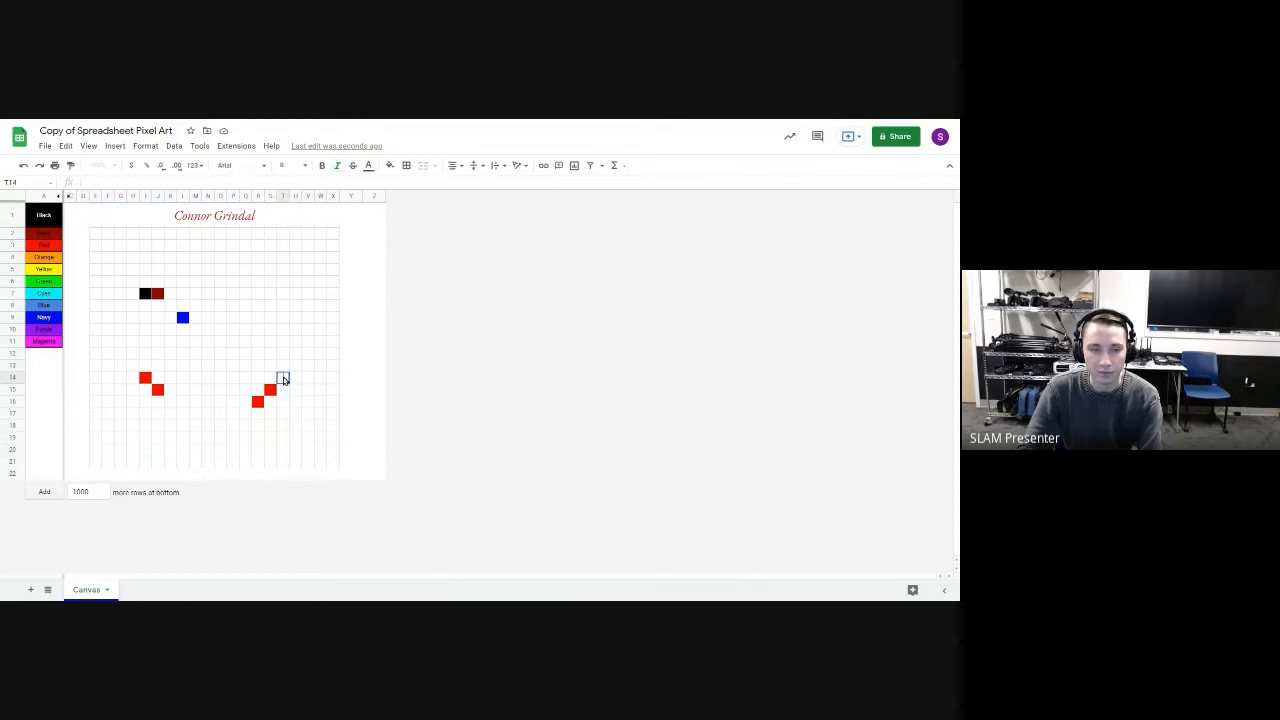
{"action": "mouse_move", "coordinate": [296, 392]}
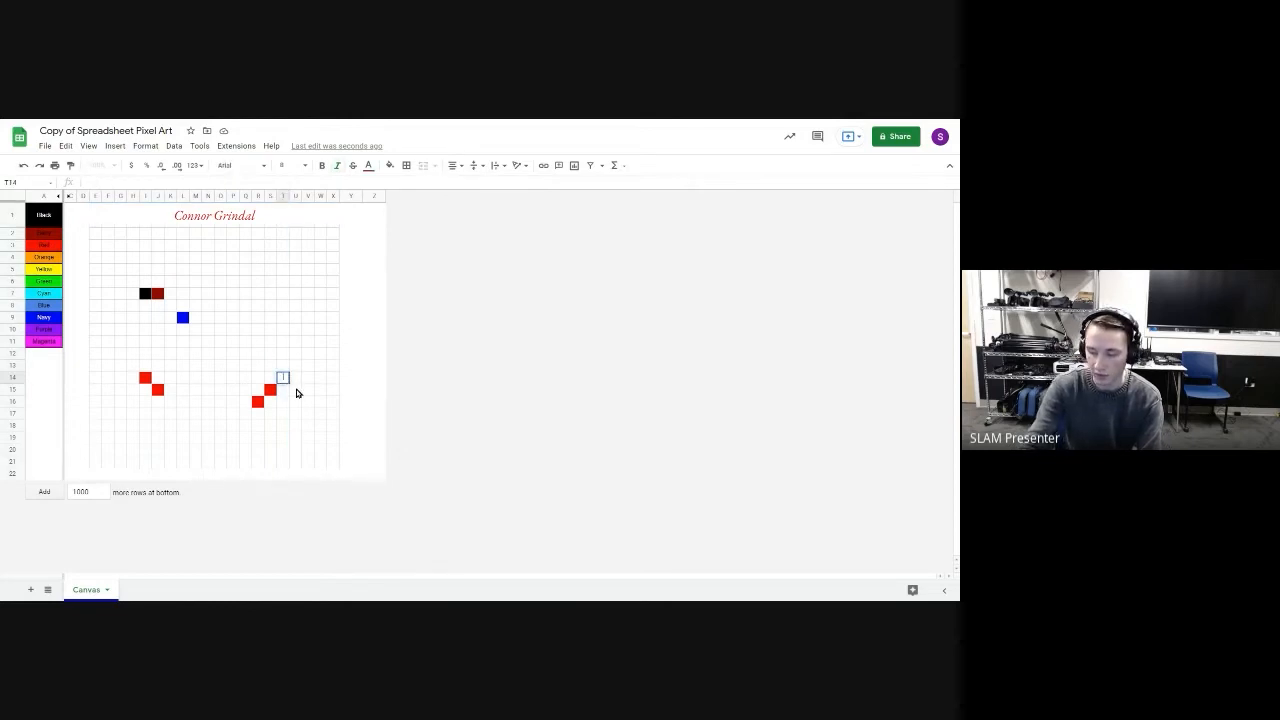
{"action": "left_click", "coordinate": [283, 378]}
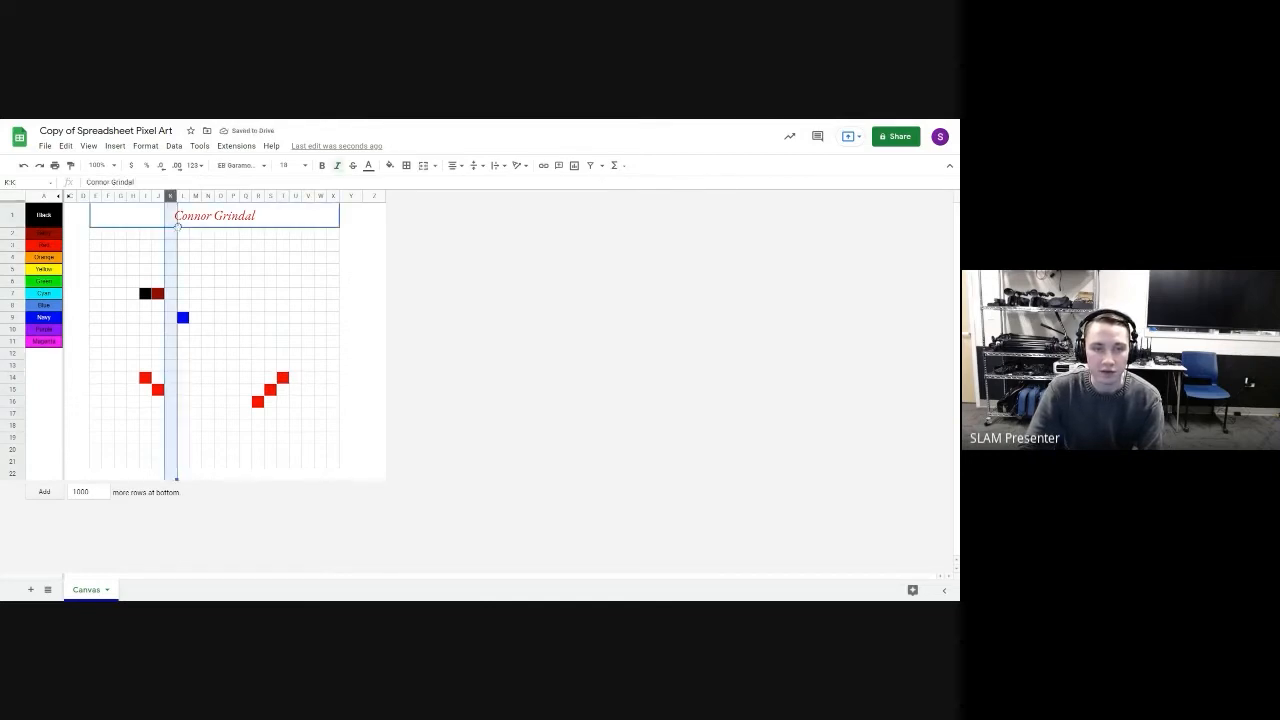
{"action": "left_click", "coordinate": [170, 293]}
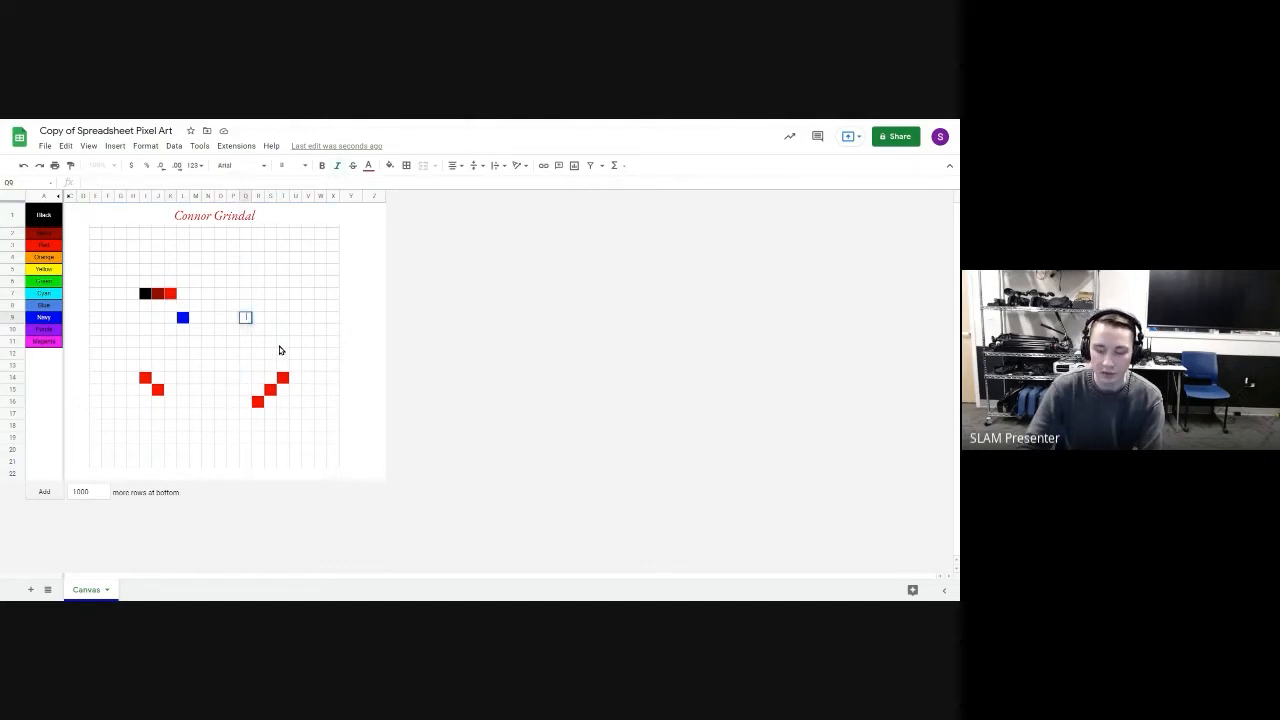
{"action": "type", "text": "9"}
{"action": "left_click", "coordinate": [170, 402]}
{"action": "type", "text": "3"}
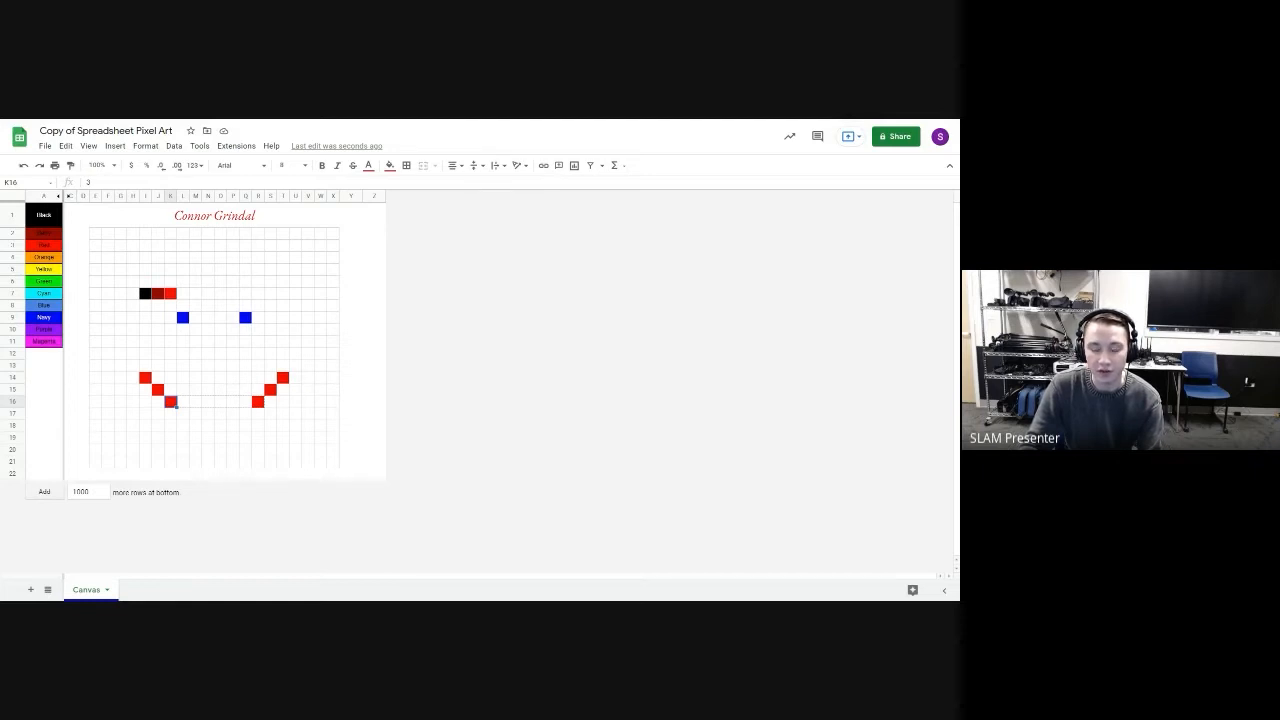
Fill red from K16 across to R16 to join both sides of the mouth
{"action": "left_click_drag", "start_coordinate": [172, 401], "coordinate": [262, 401]}
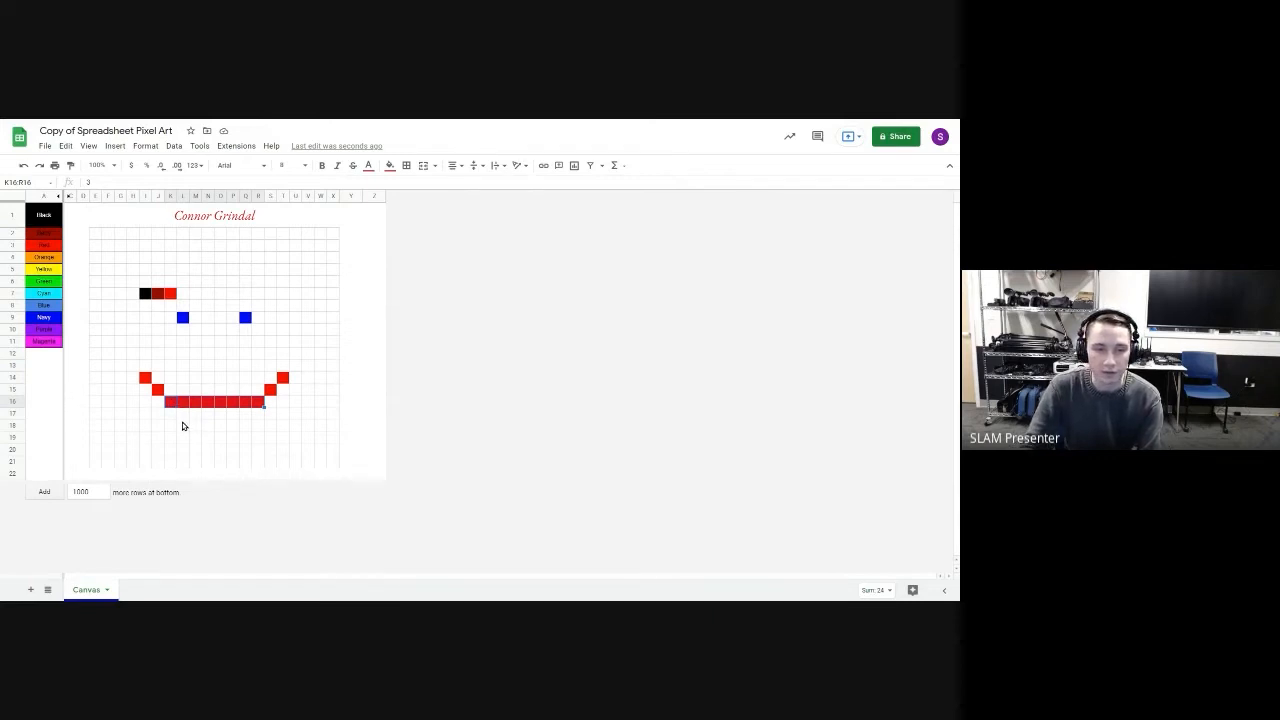
{"action": "left_click", "coordinate": [183, 413]}
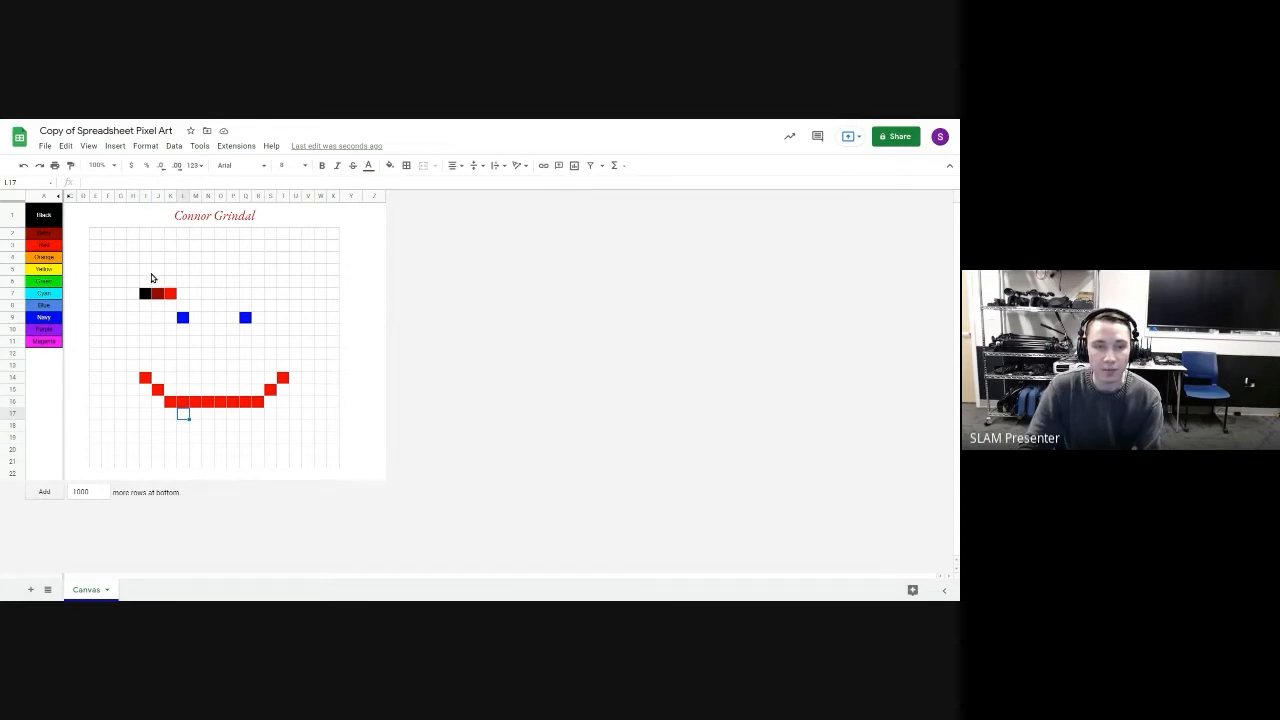
Select the row 7 cell after the red pixel to begin the 4–12 colour row
{"action": "left_click", "coordinate": [145, 293]}
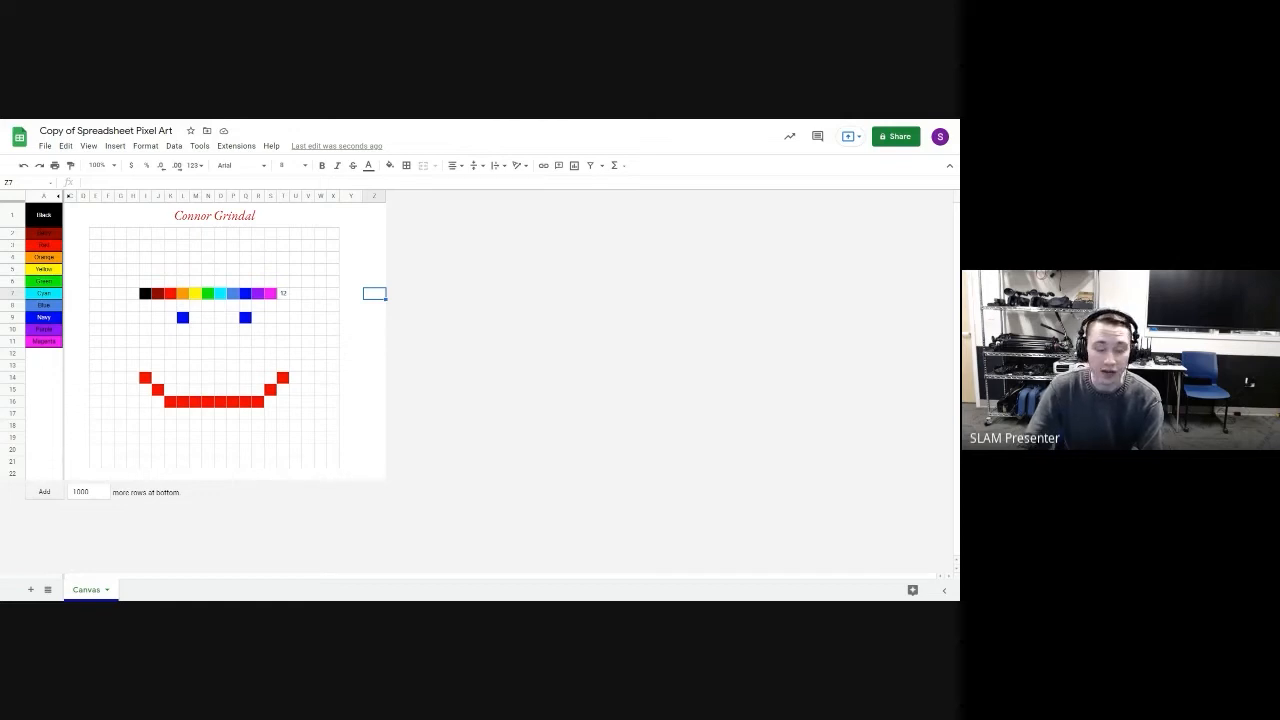
{"action": "mouse_move", "coordinate": [70, 353]}
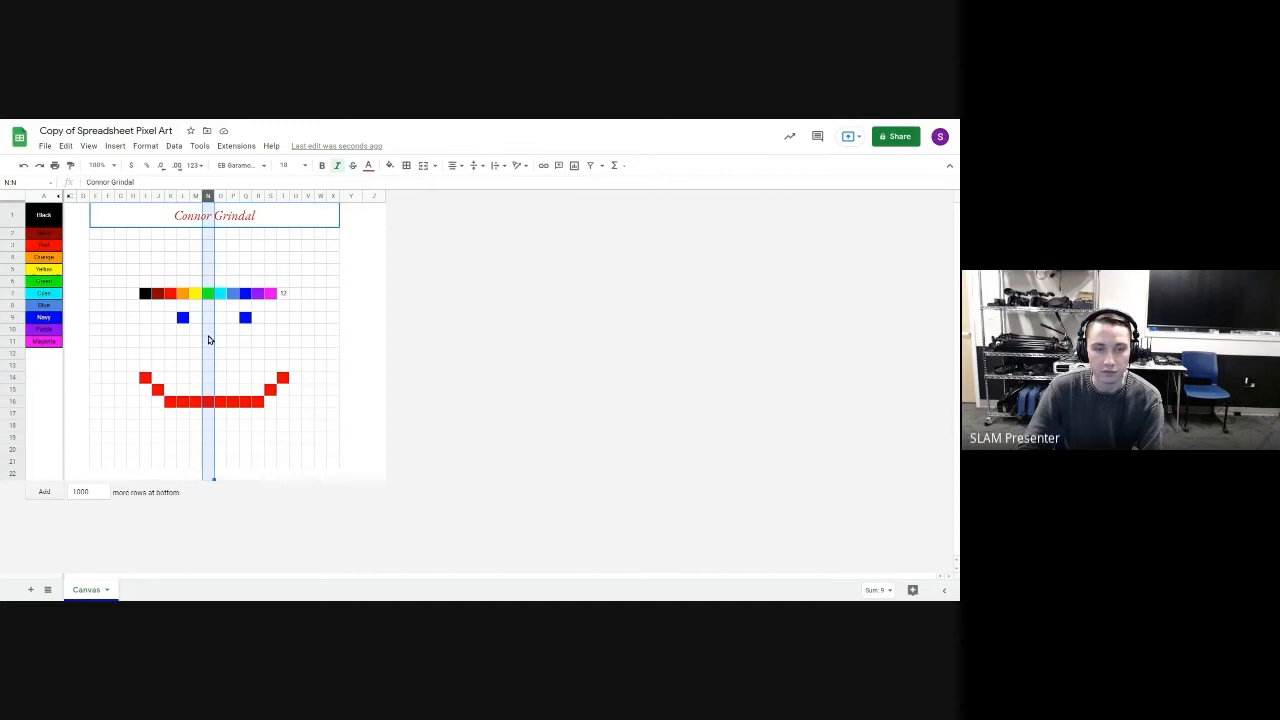
Select a middle-of-face cell for the 2×2 block of 12 values
{"action": "left_click", "coordinate": [208, 341]}
{"action": "type", "text": "12"}
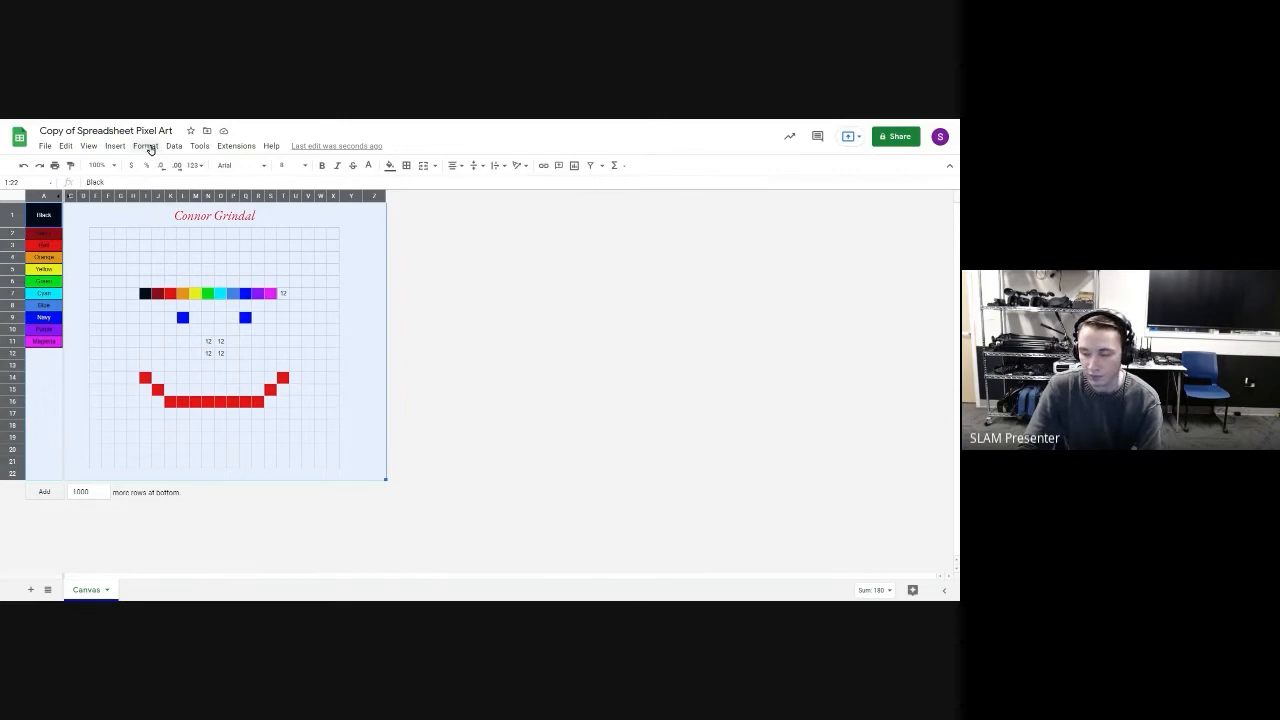
Add another rule from Format > Conditional formatting for the canvas
{"action": "left_click", "coordinate": [145, 145]}
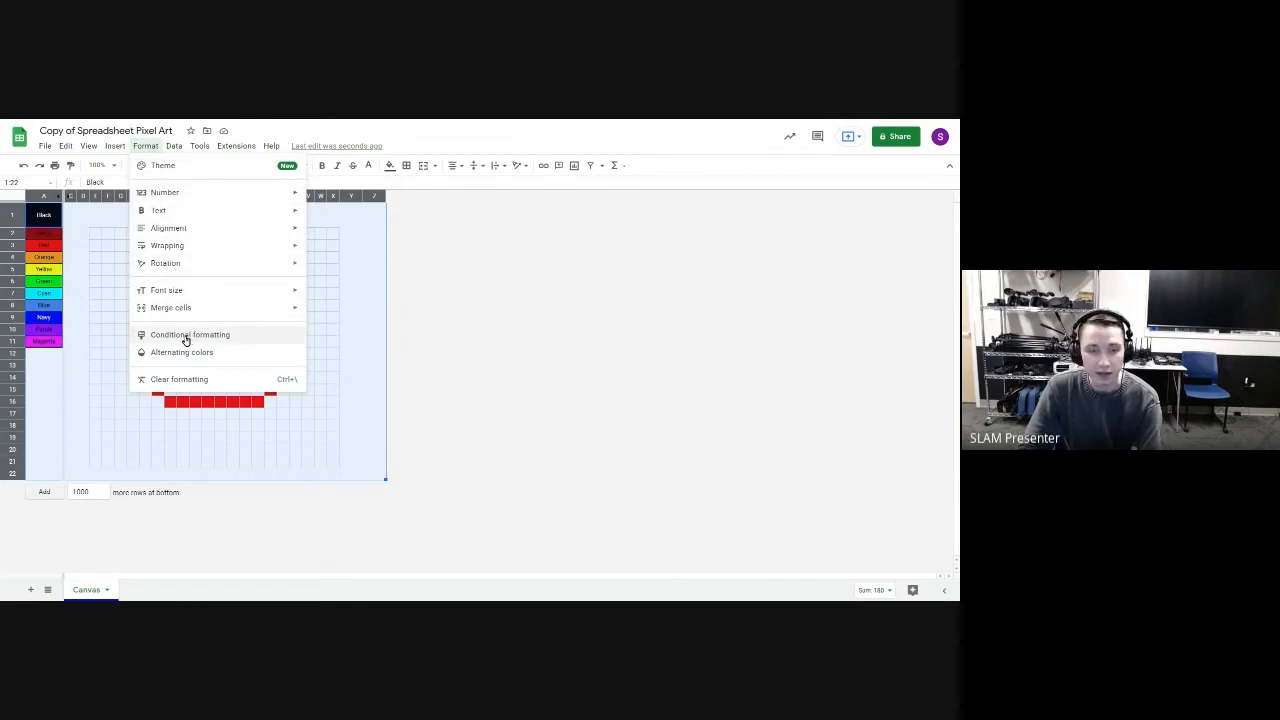
{"action": "left_click", "coordinate": [189, 334]}
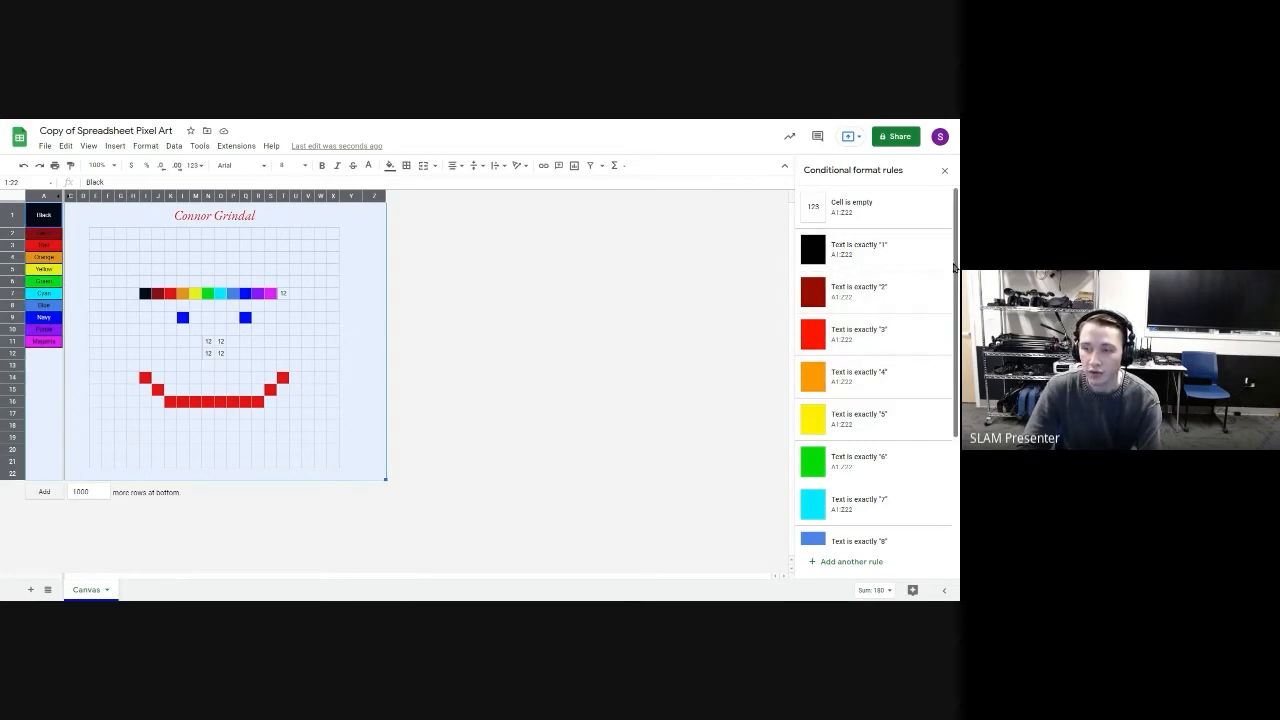
{"action": "scroll", "scroll_direction": "down", "scroll_amount": 3}
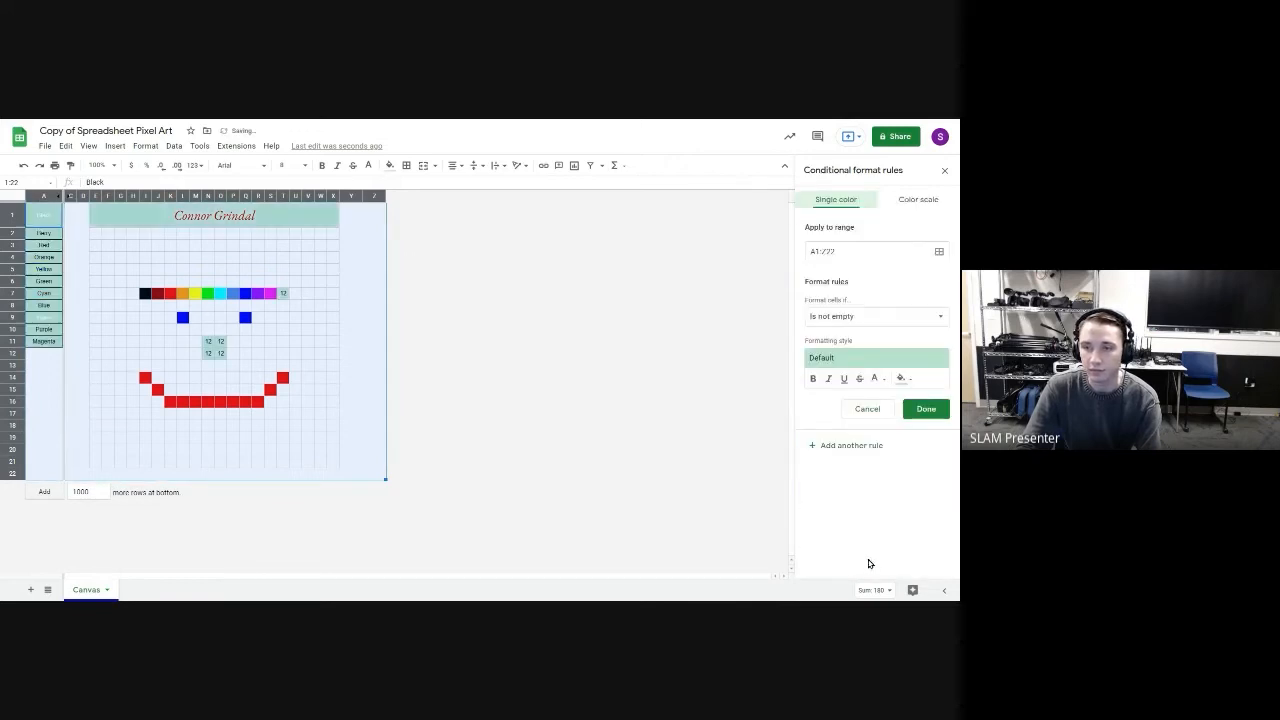
{"action": "left_click", "coordinate": [835, 251]}
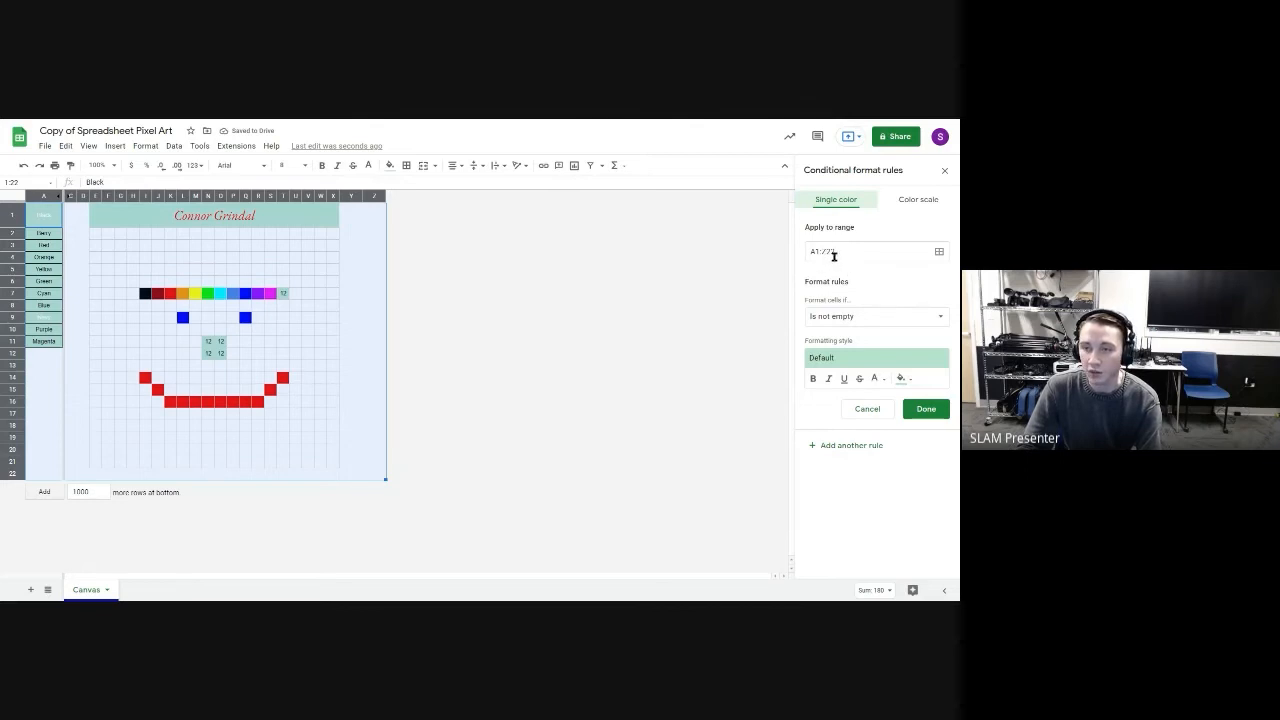
{"action": "mouse_move", "coordinate": [281, 361]}
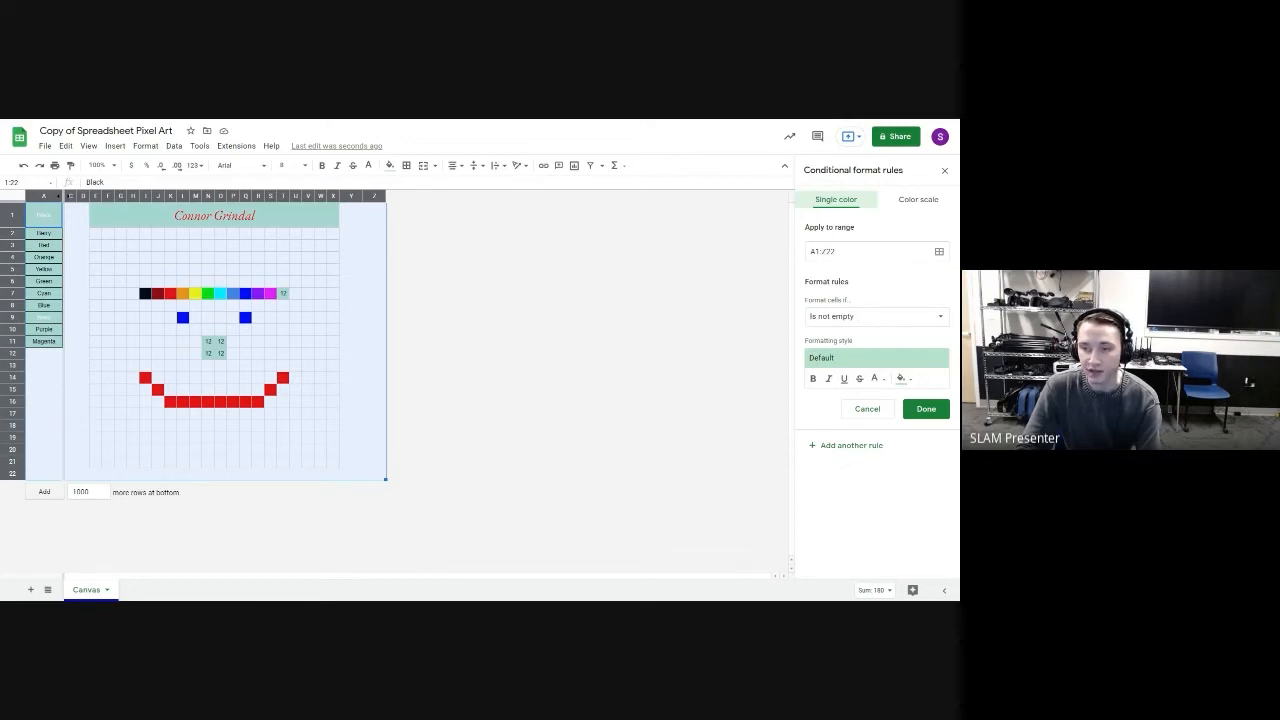
Set the new rule's condition to Text is exactly 12 and show fill colours
{"action": "left_click", "coordinate": [875, 316]}
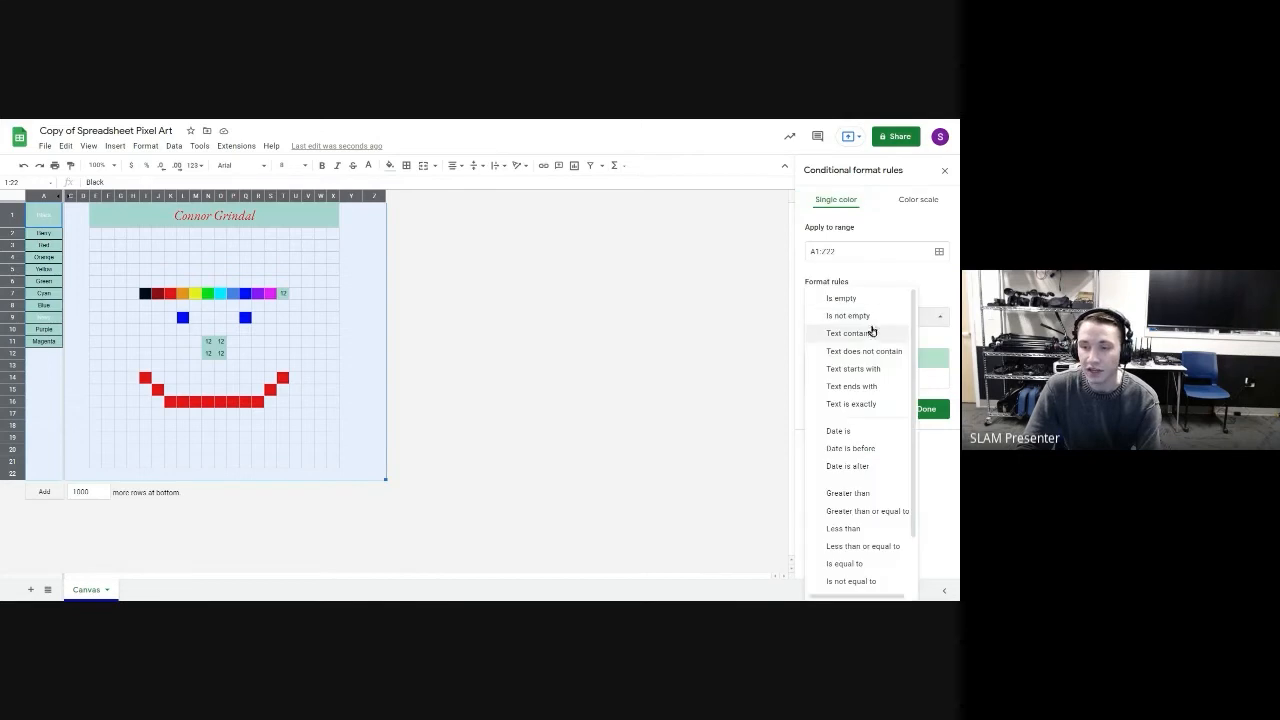
{"action": "left_click", "coordinate": [850, 404]}
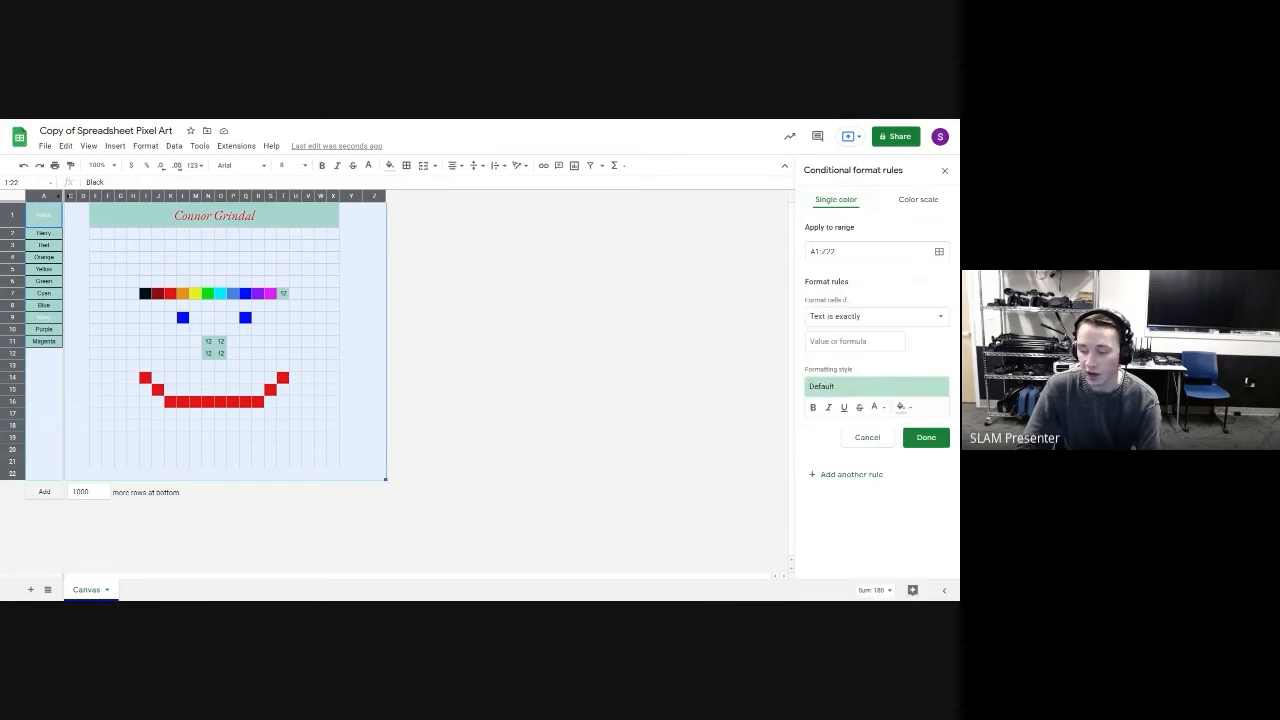
{"action": "left_click", "coordinate": [855, 341]}
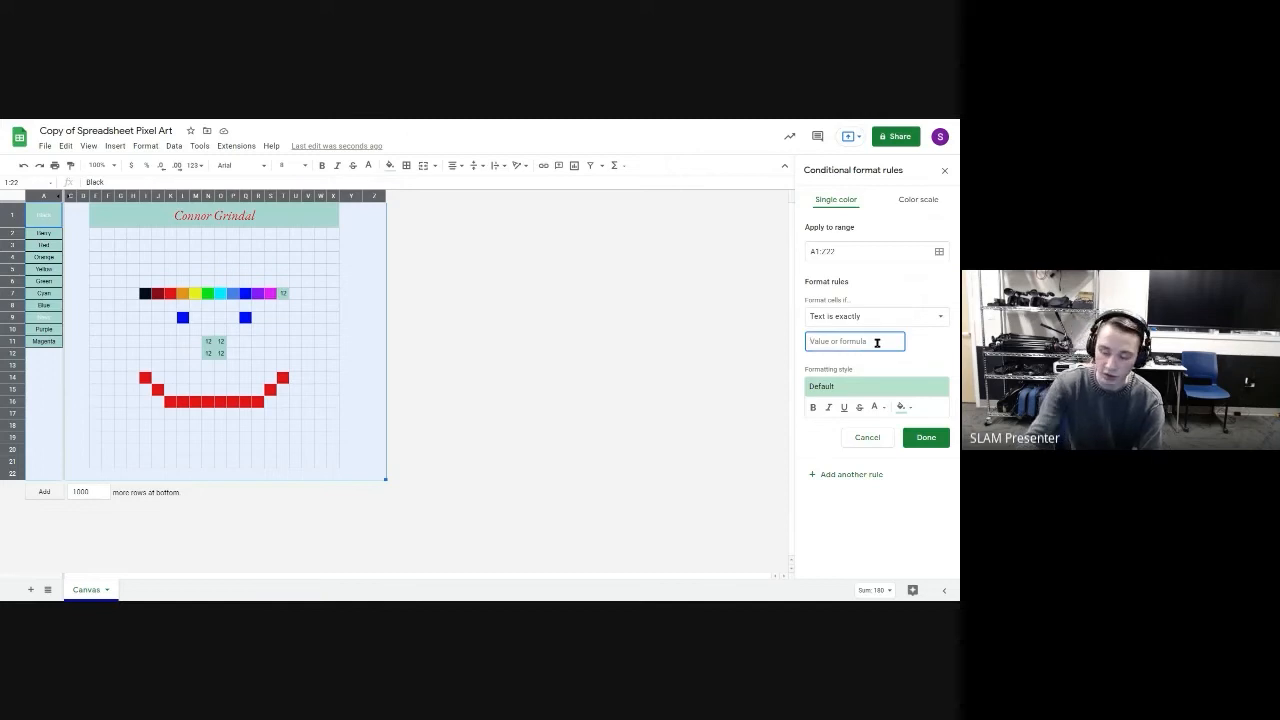
{"action": "type", "text": "12"}
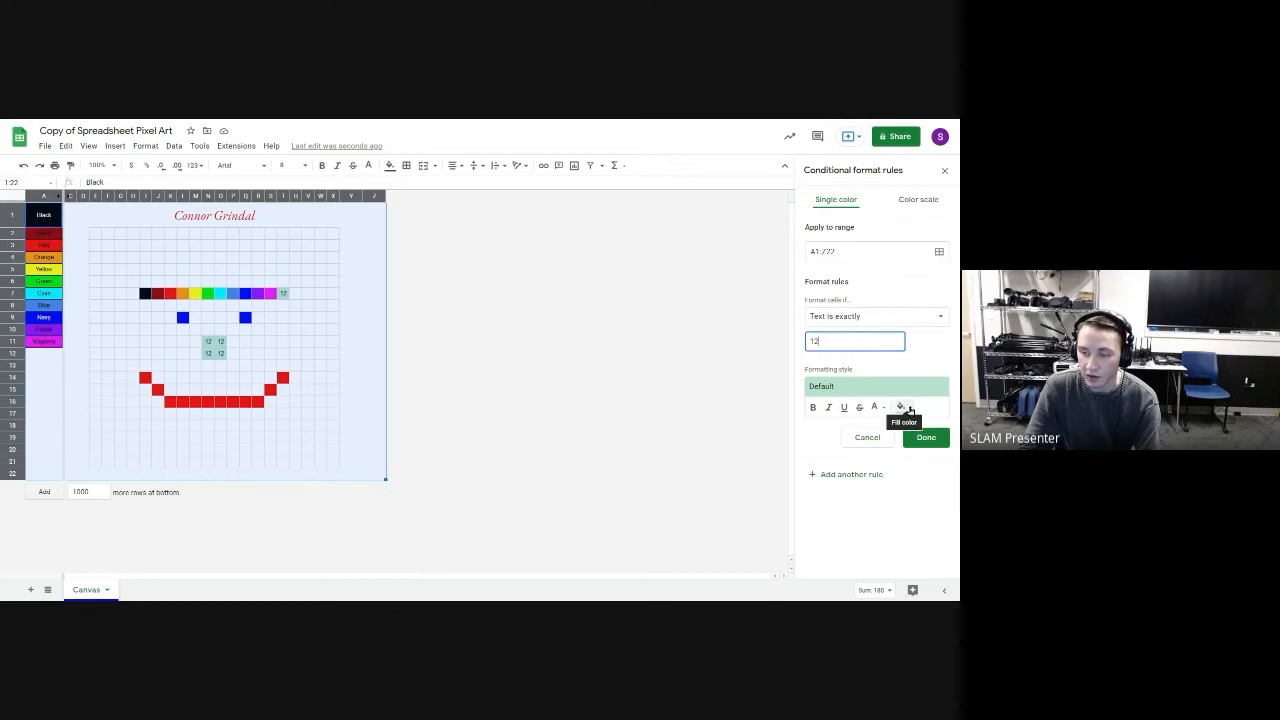
{"action": "left_click", "coordinate": [899, 407]}
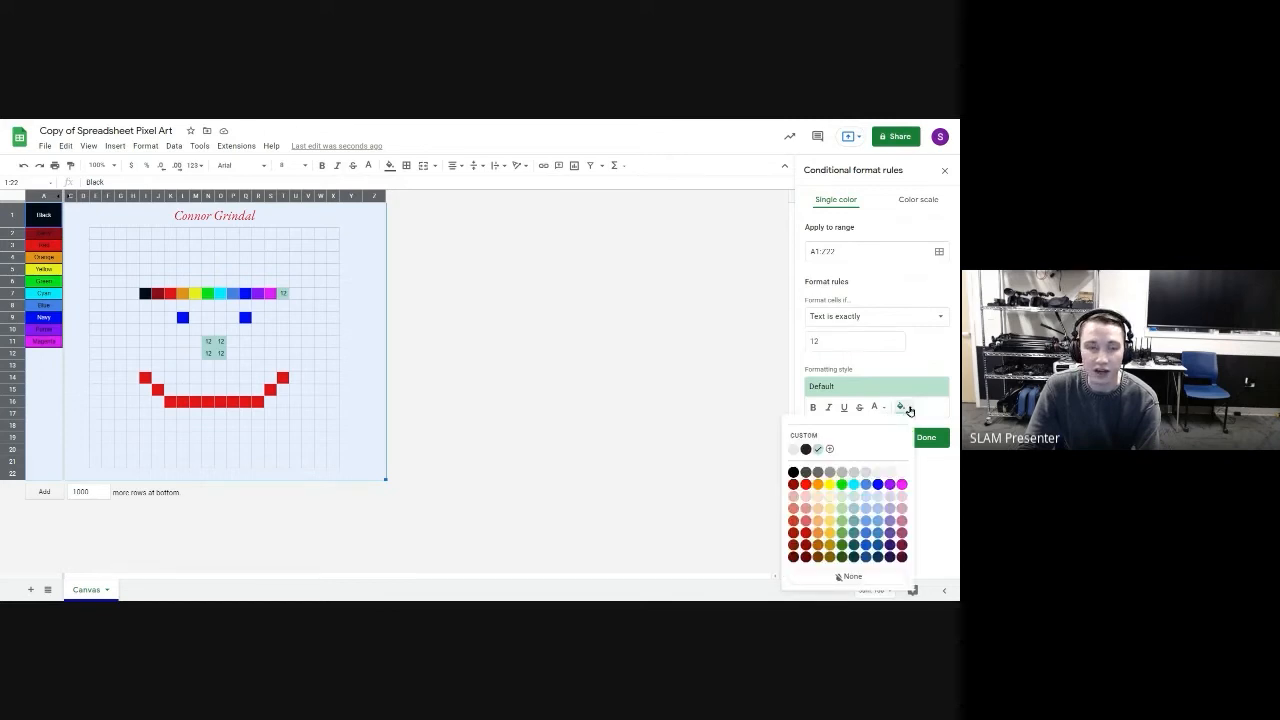
{"action": "mouse_move", "coordinate": [883, 496]}
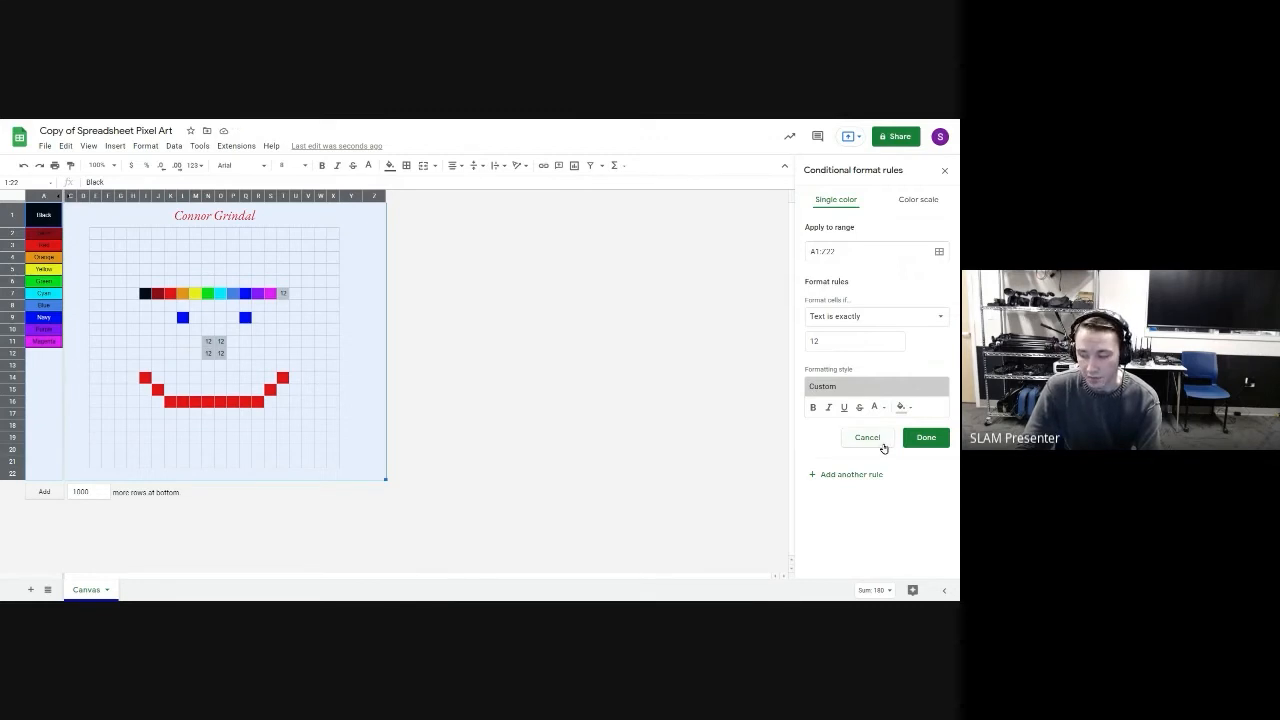
{"action": "mouse_move", "coordinate": [280, 295]}
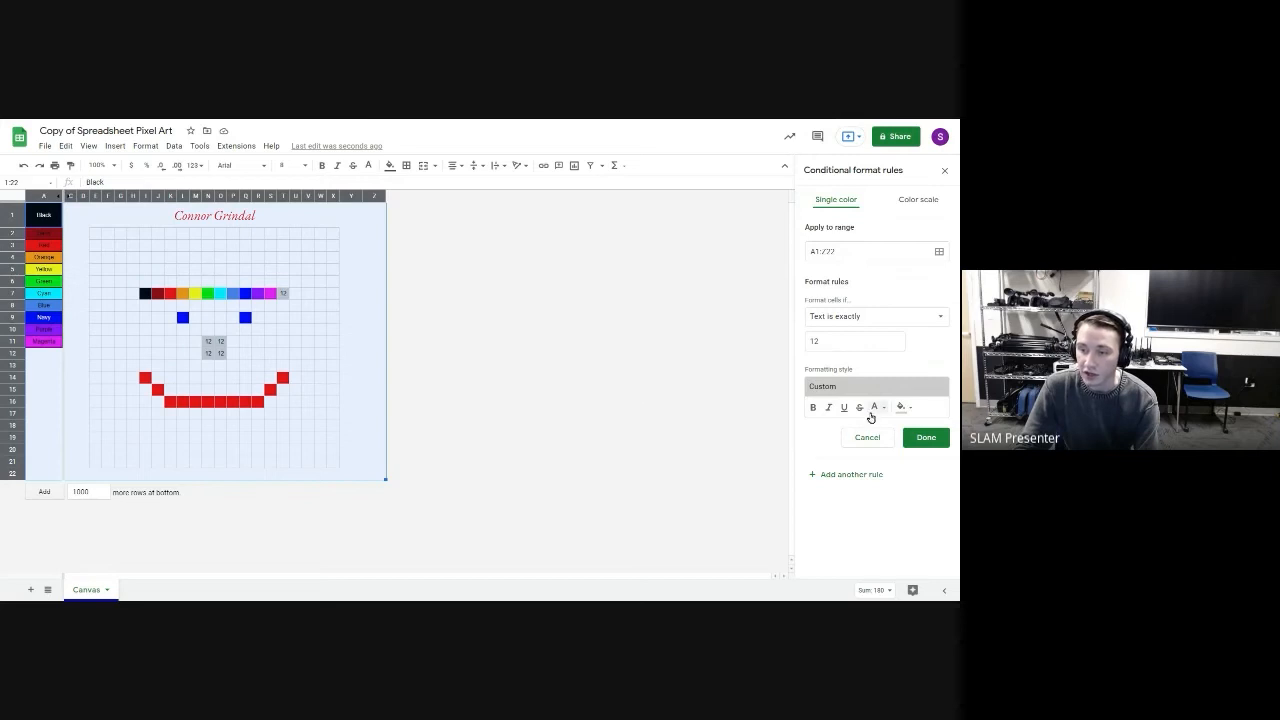
Give the 12 rule grey text and light grey fill, then save it
{"action": "left_click", "coordinate": [874, 407]}
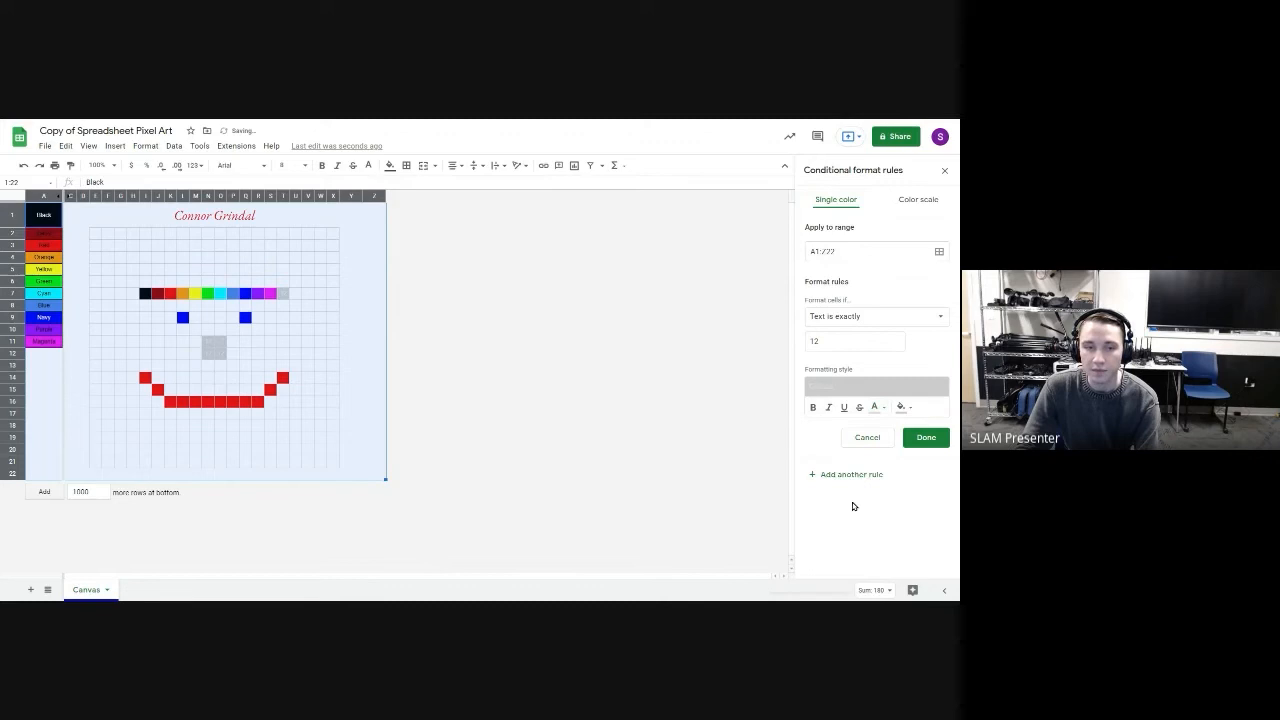
{"action": "left_click", "coordinate": [901, 407]}
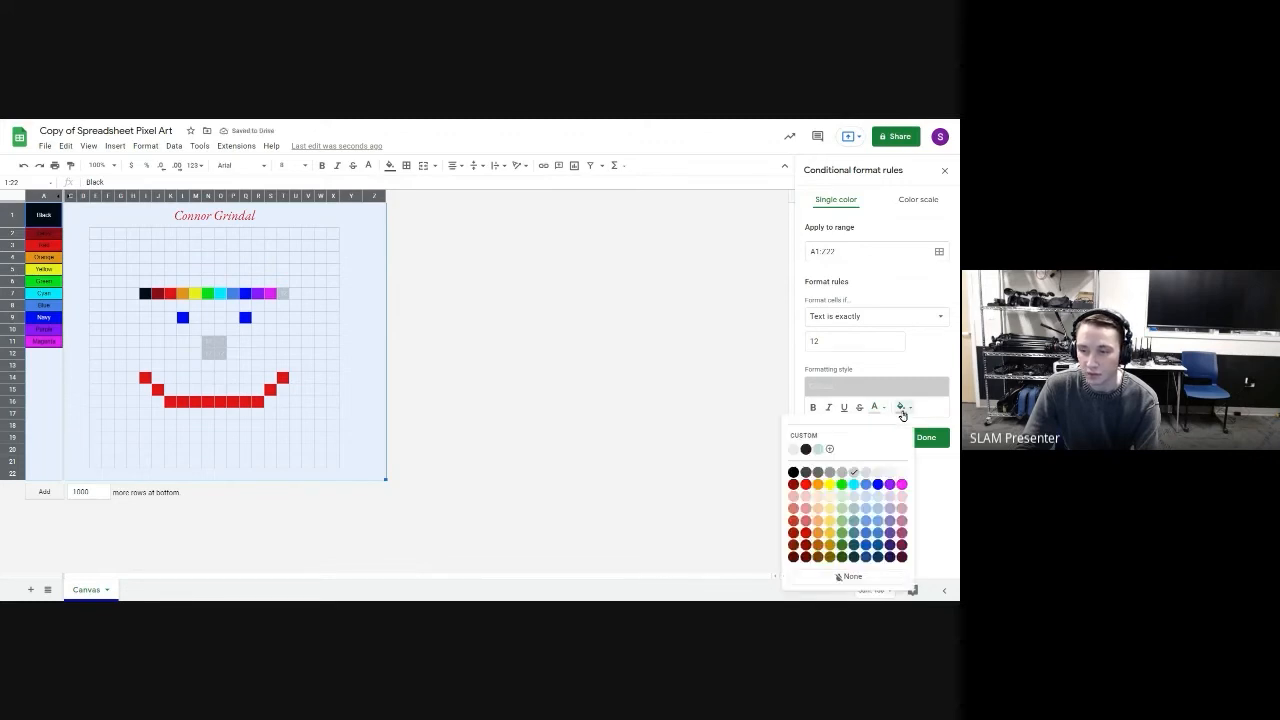
{"action": "left_click", "coordinate": [901, 407]}
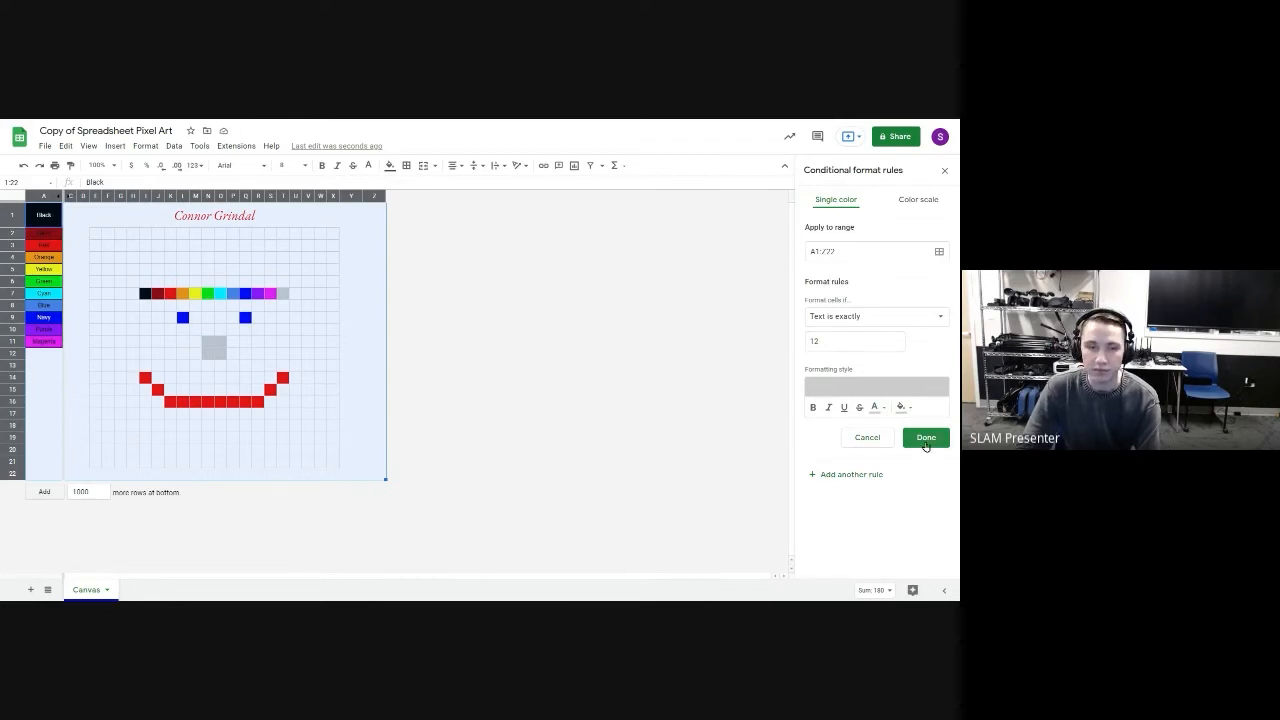
{"action": "left_click", "coordinate": [925, 437]}
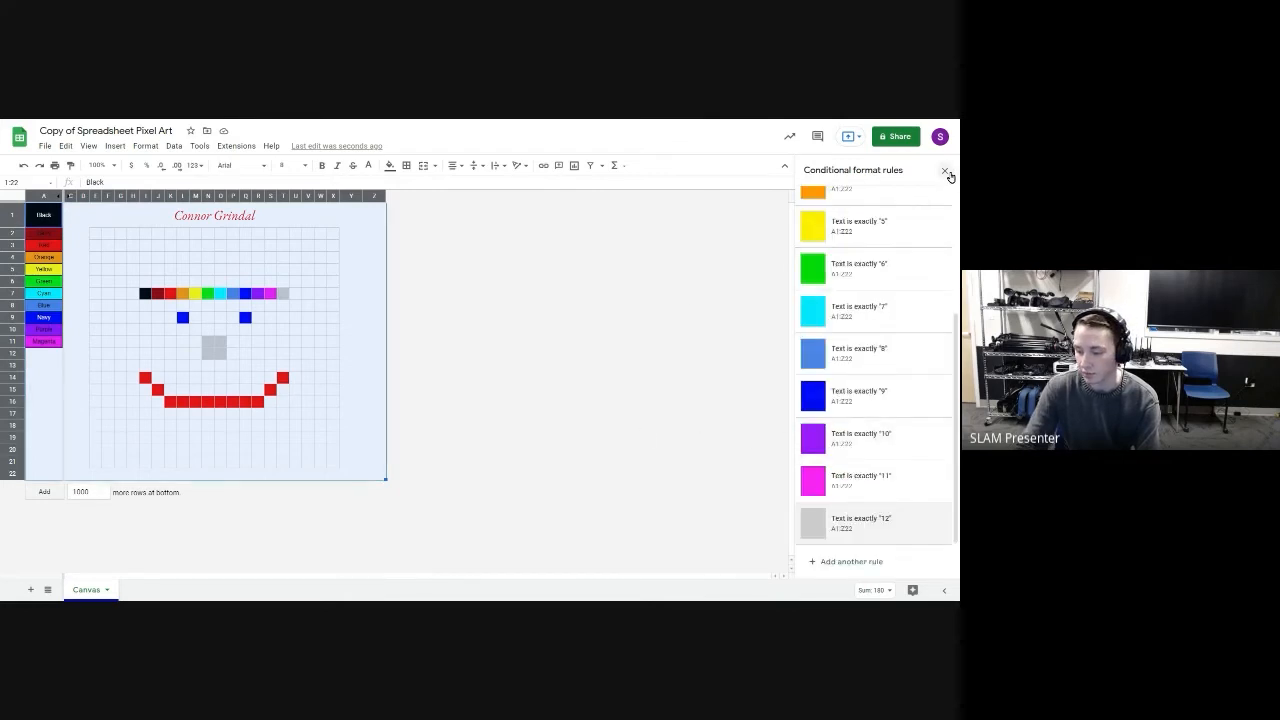
Close the rules sidebar and fill the colour-key cell A12 with light grey
{"action": "left_click", "coordinate": [944, 170]}
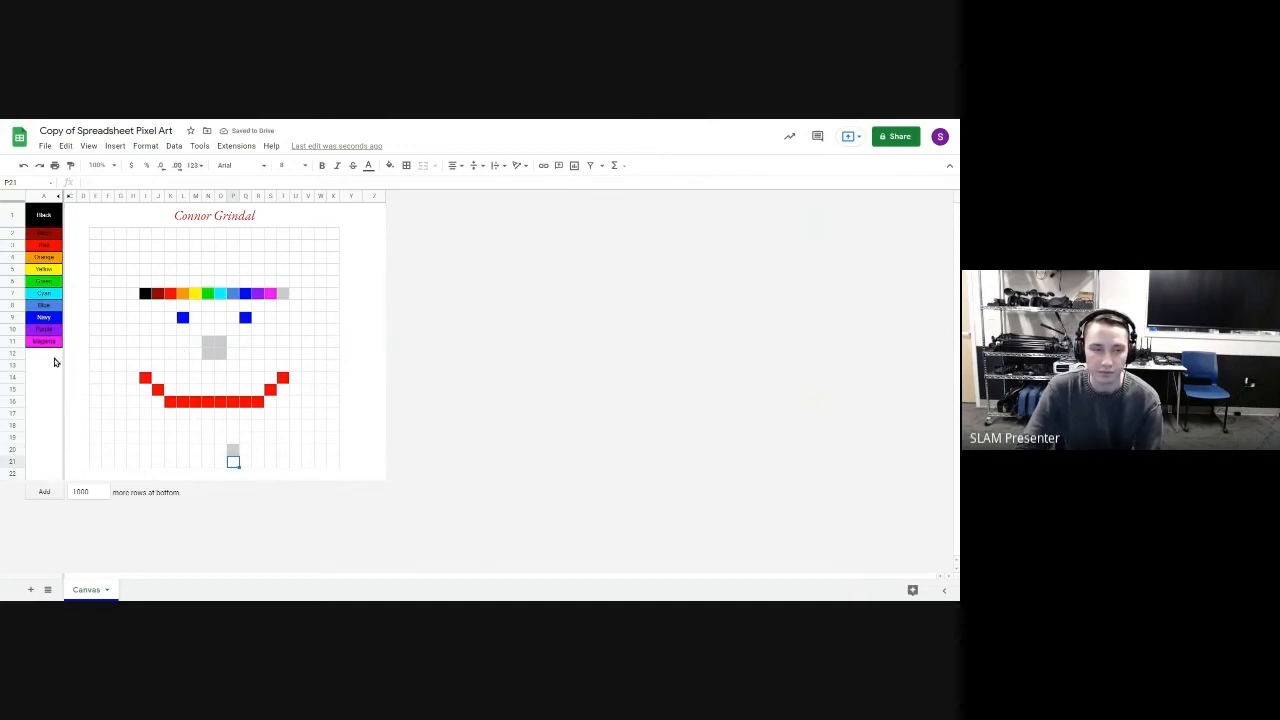
{"action": "left_click", "coordinate": [43, 352]}
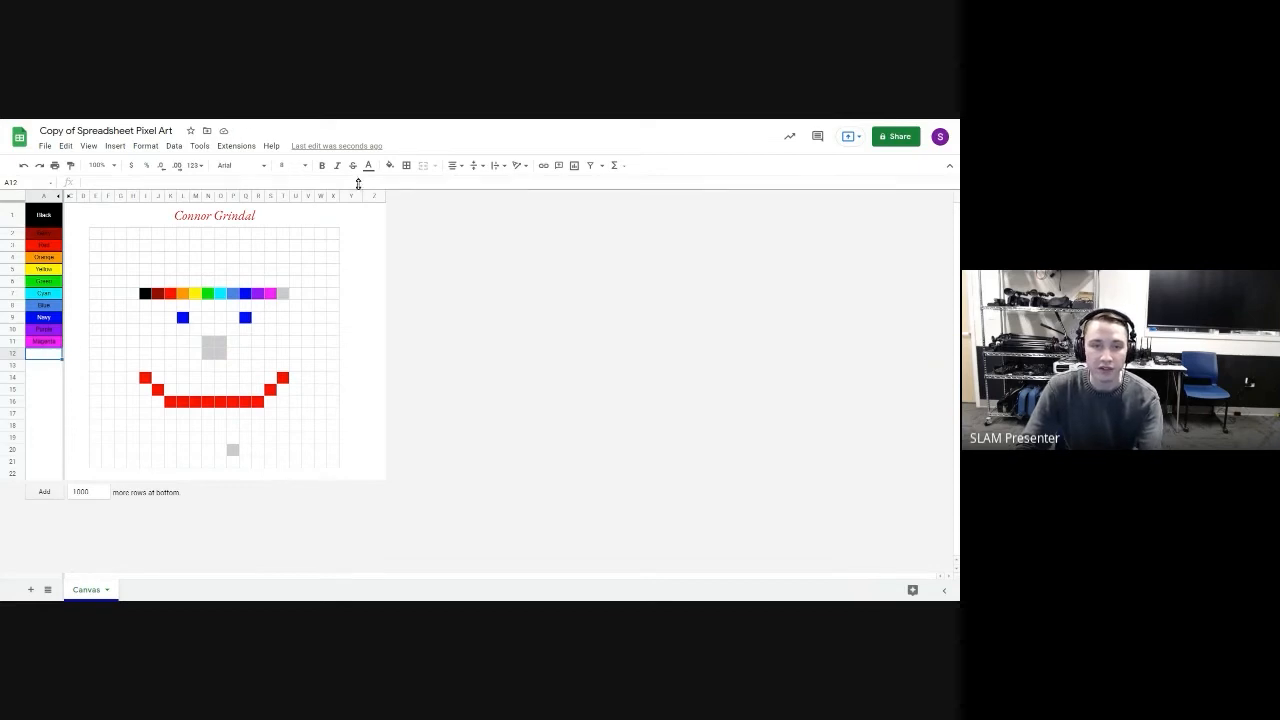
{"action": "left_click", "coordinate": [389, 165]}
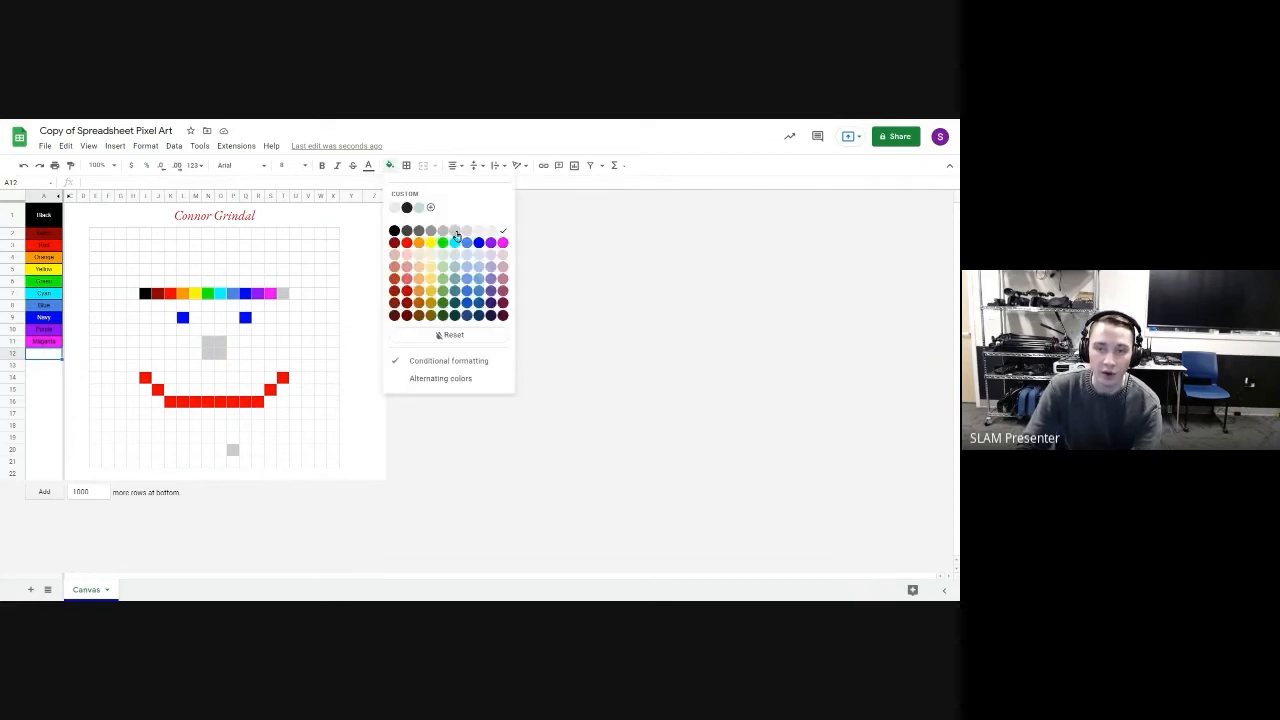
{"action": "left_click", "coordinate": [455, 237]}
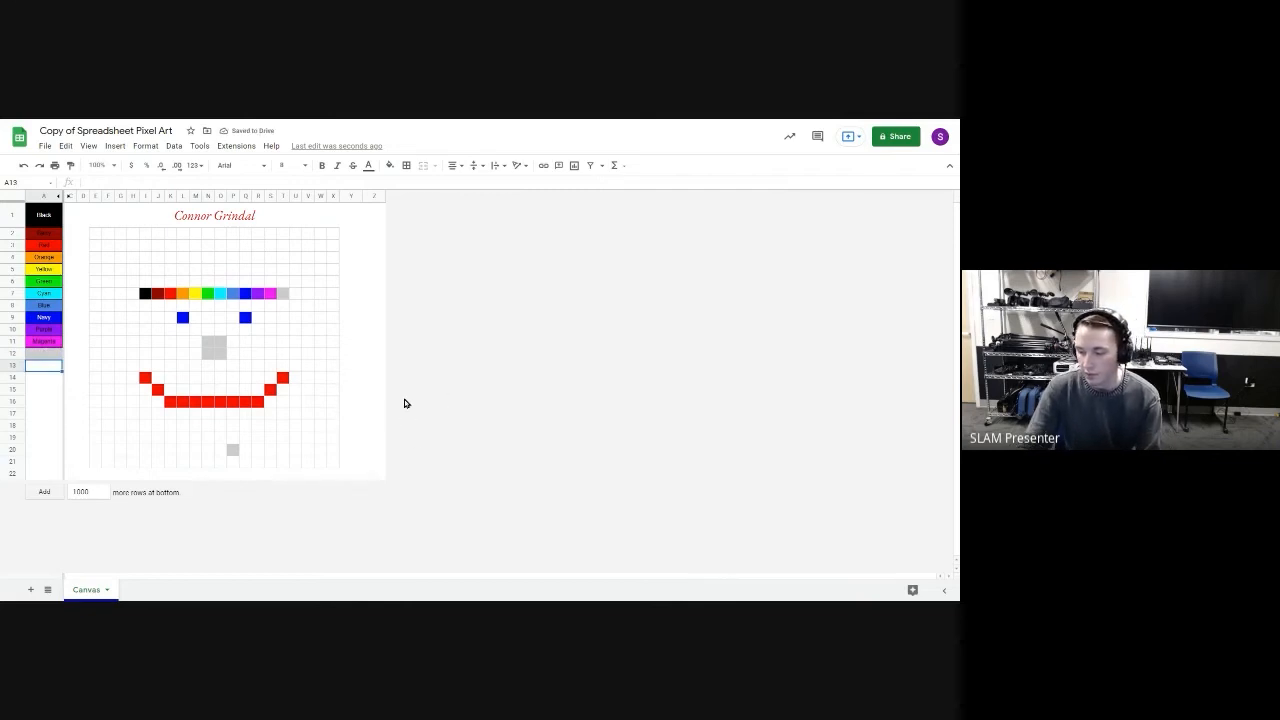
{"action": "mouse_move", "coordinate": [47, 589]}
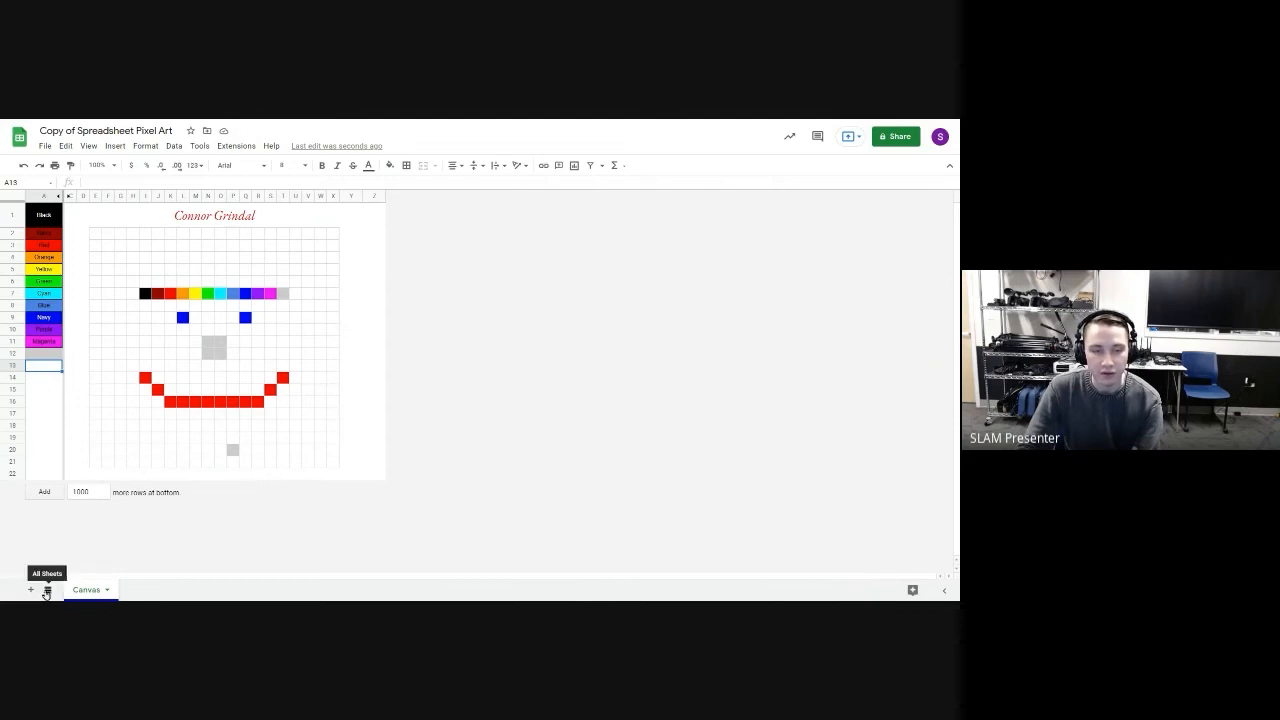
Switch to the Large Canvas sheet from the All Sheets list
{"action": "left_click", "coordinate": [47, 589]}
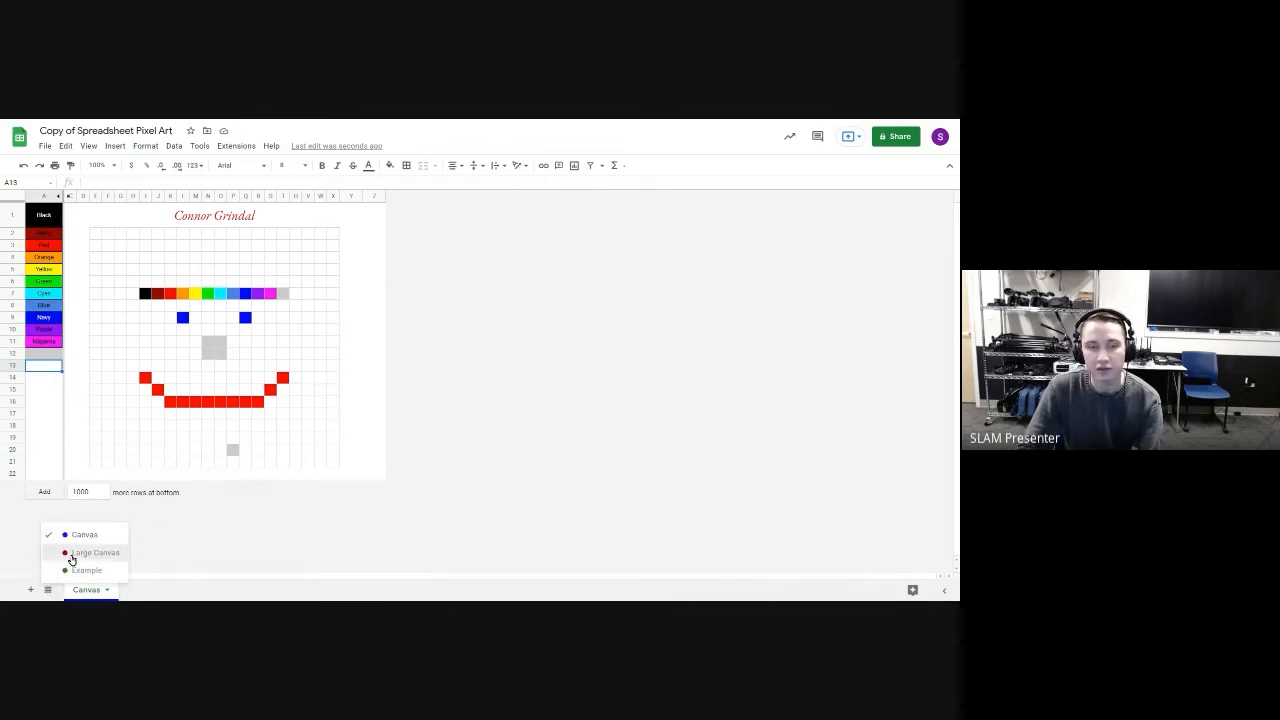
{"action": "left_click", "coordinate": [94, 552]}
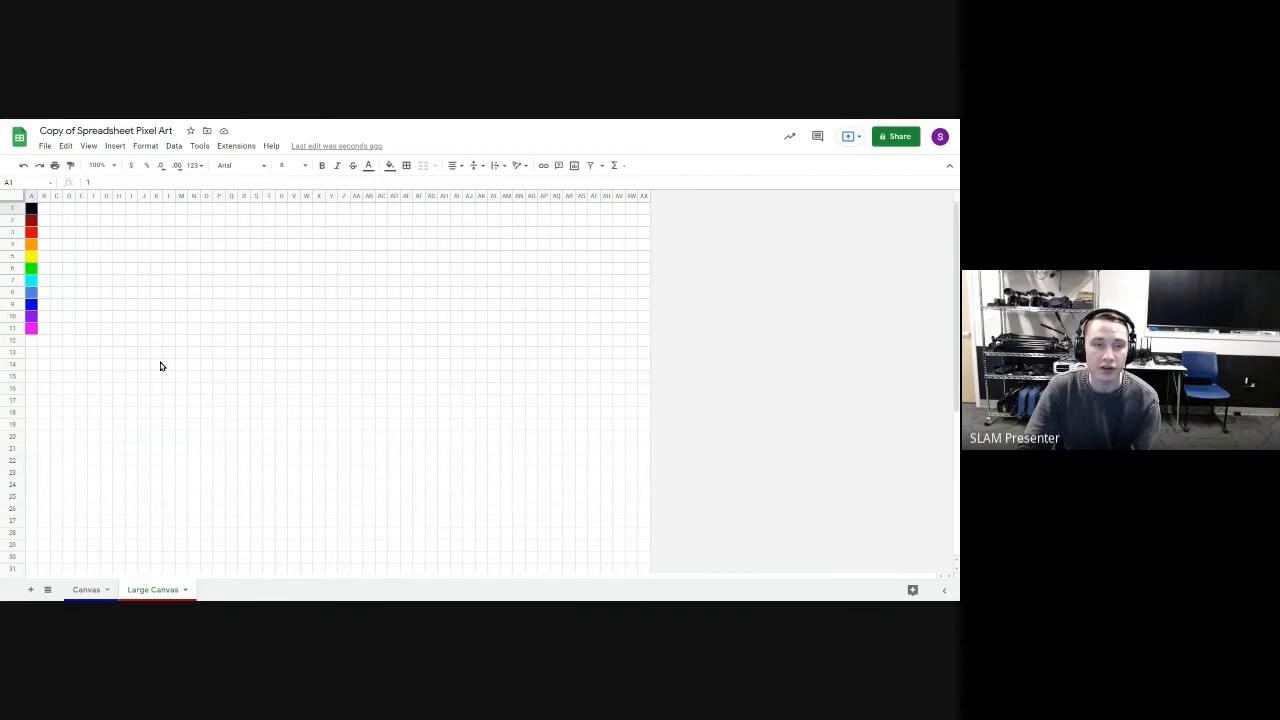
{"action": "mouse_move", "coordinate": [42, 347]}
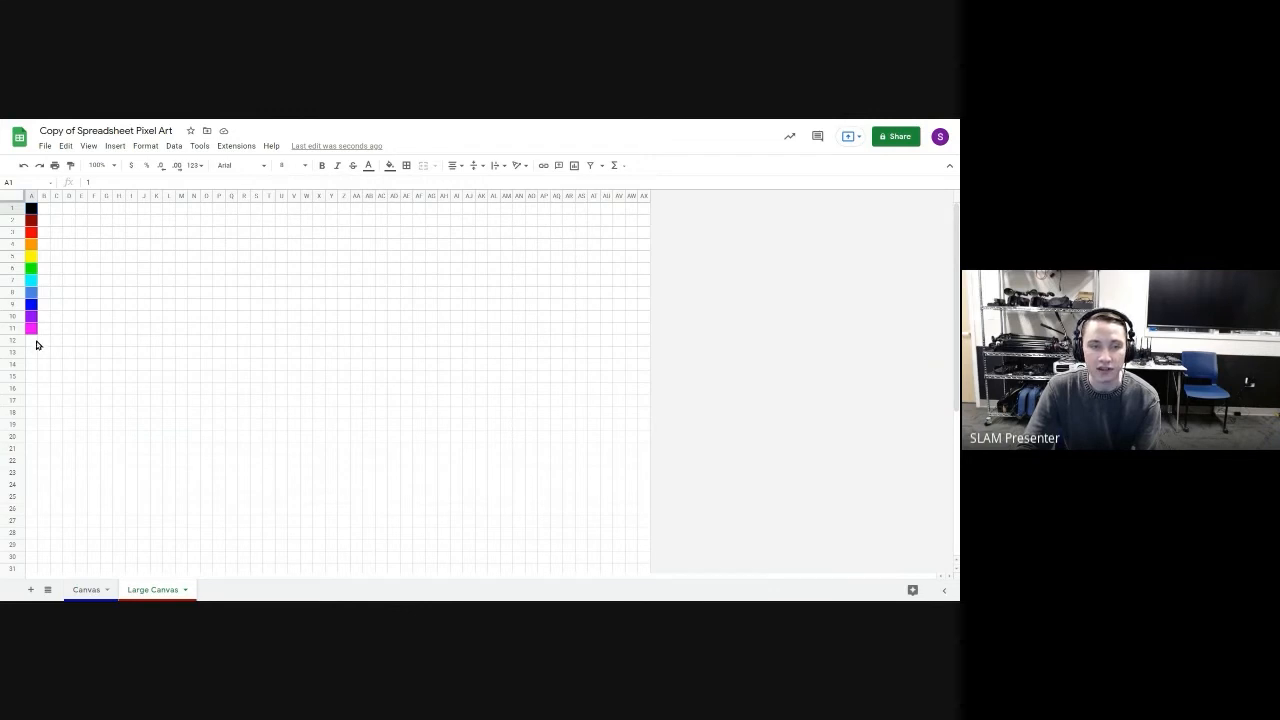
{"action": "mouse_move", "coordinate": [111, 300]}
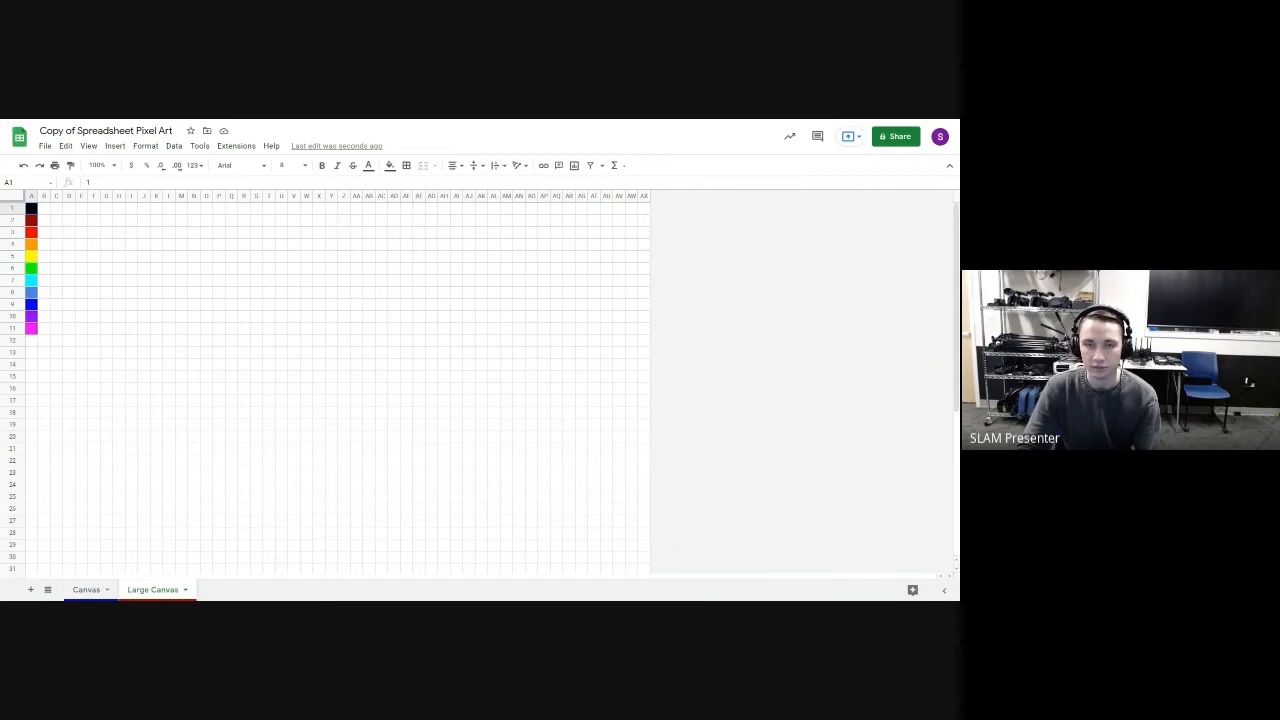
Open the 'MLTI SLAM Show - Wombo.Art' video in Google Drive's preview
{"action": "left_click", "coordinate": [87, 589]}
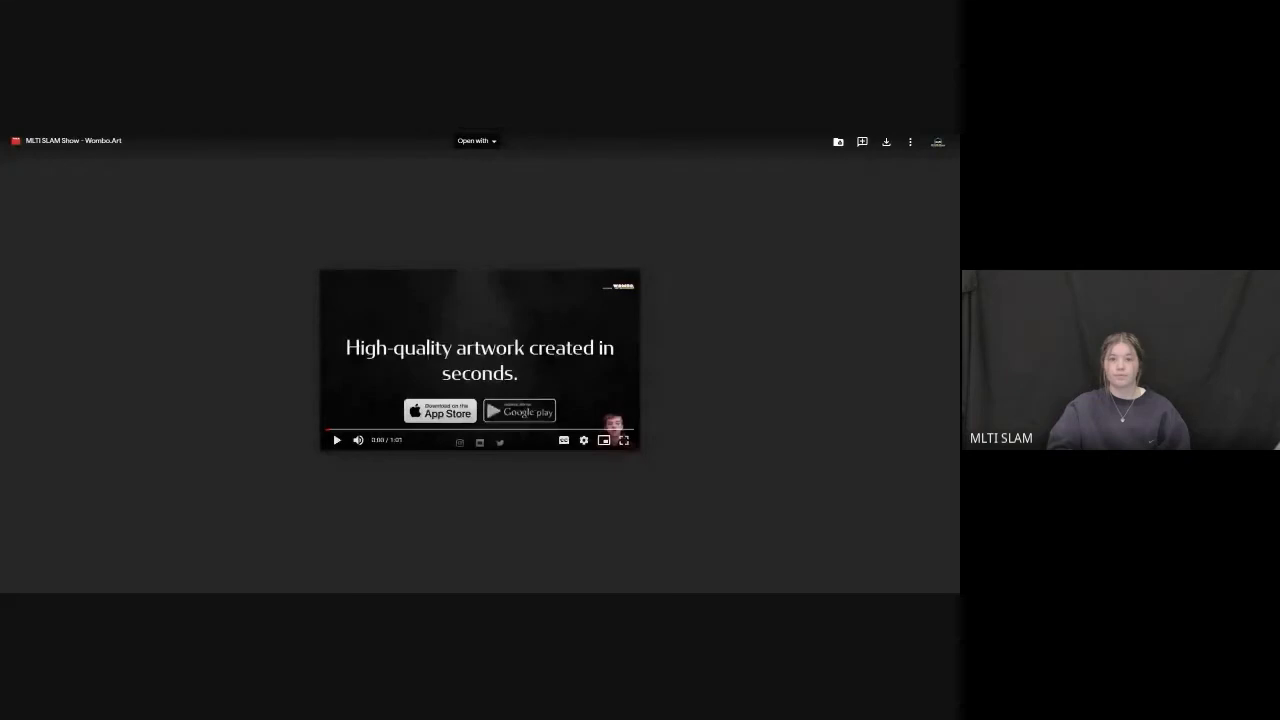
Play the Wombo.Art video in full screen mode
{"action": "left_click", "coordinate": [623, 440]}
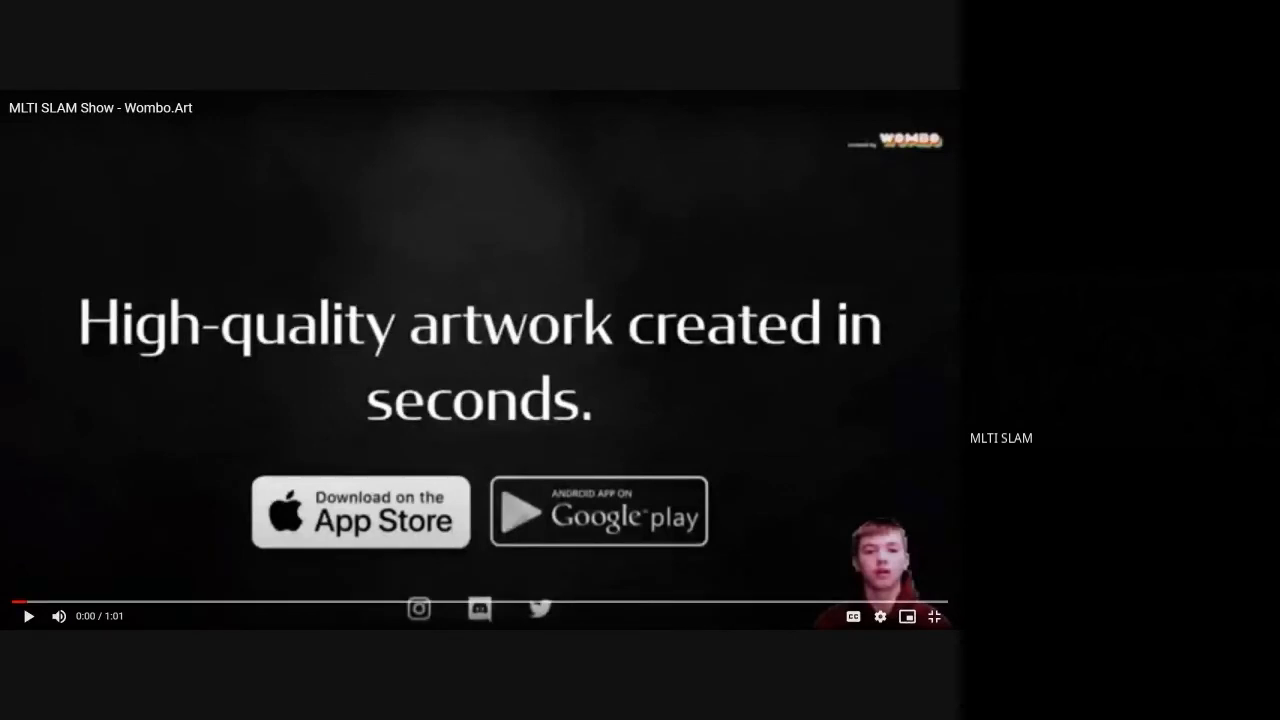
{"action": "left_click", "coordinate": [28, 616]}
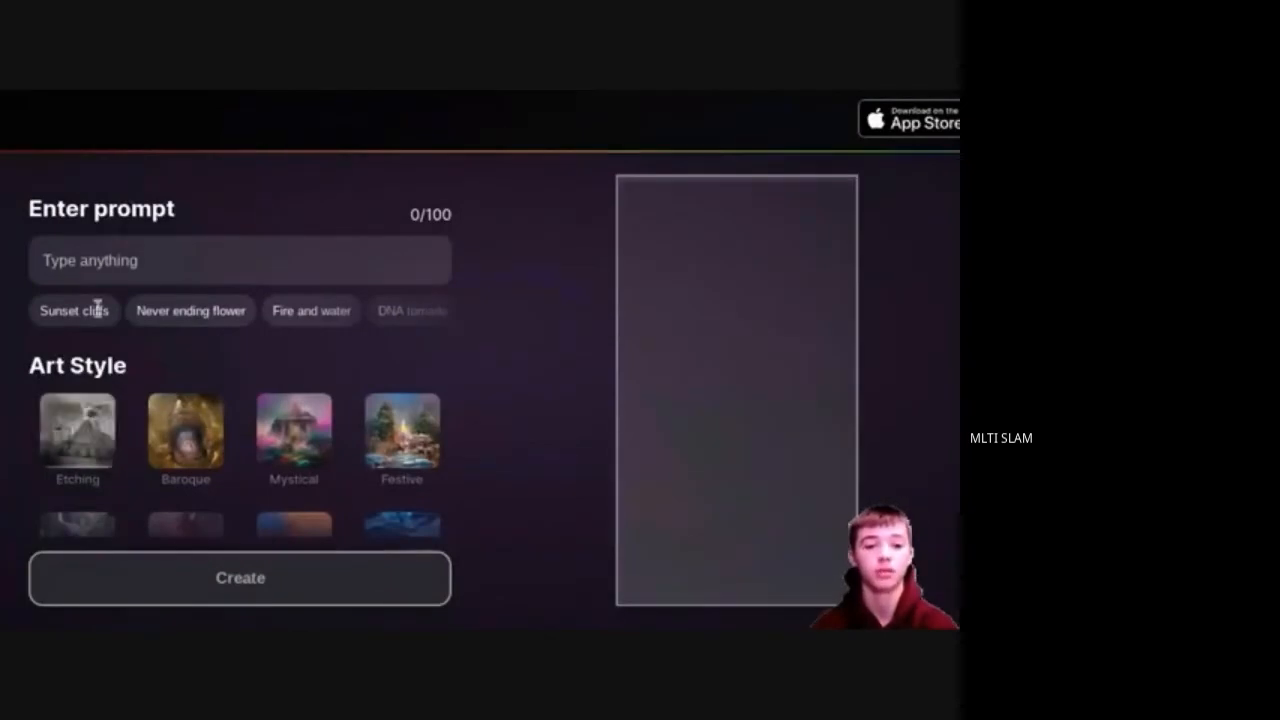
Create a Ukiyoe-style artwork from the prompt 'Maine' and title it 'Maine Coast'
{"action": "type", "text": "M"}
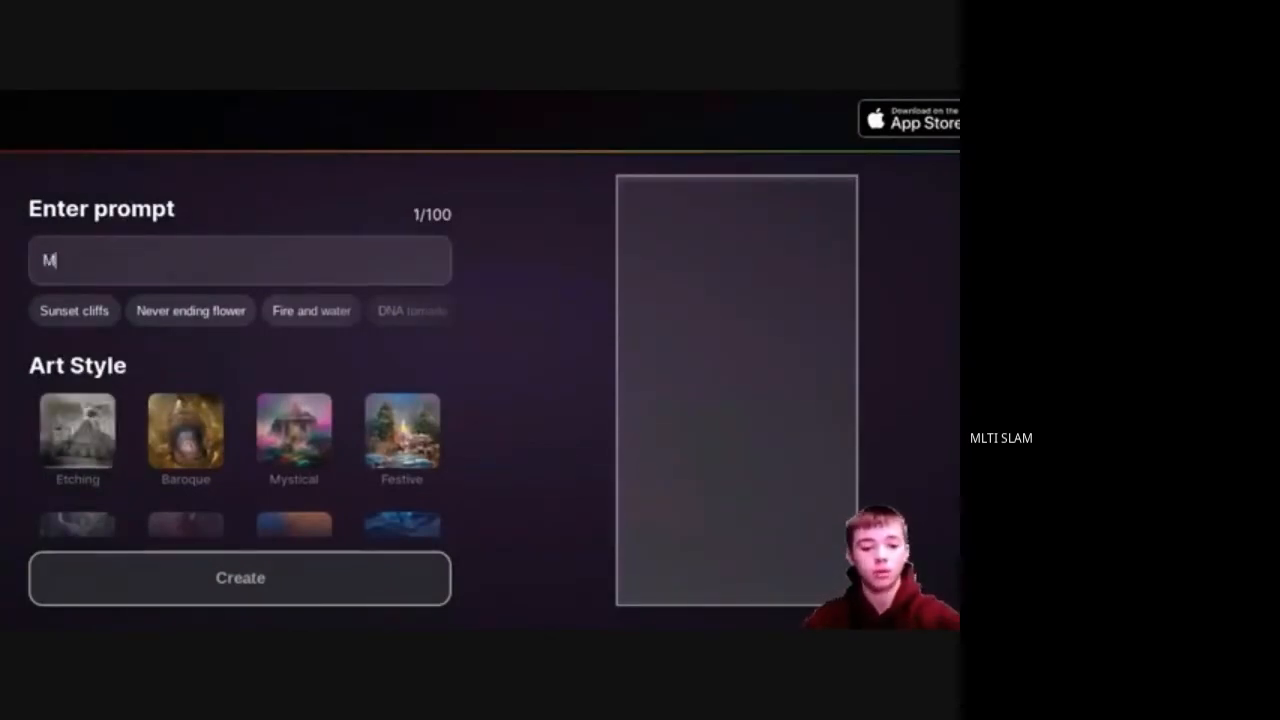
{"action": "type", "text": "aine"}
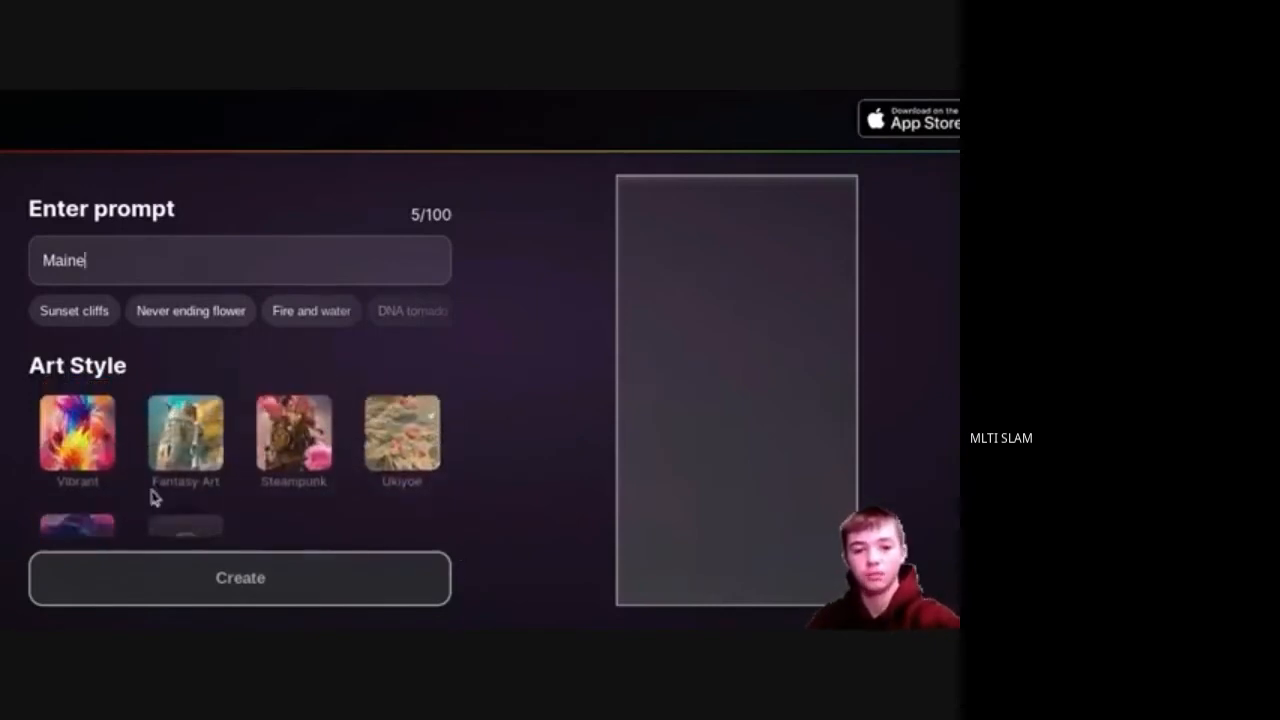
{"action": "left_click", "coordinate": [401, 440]}
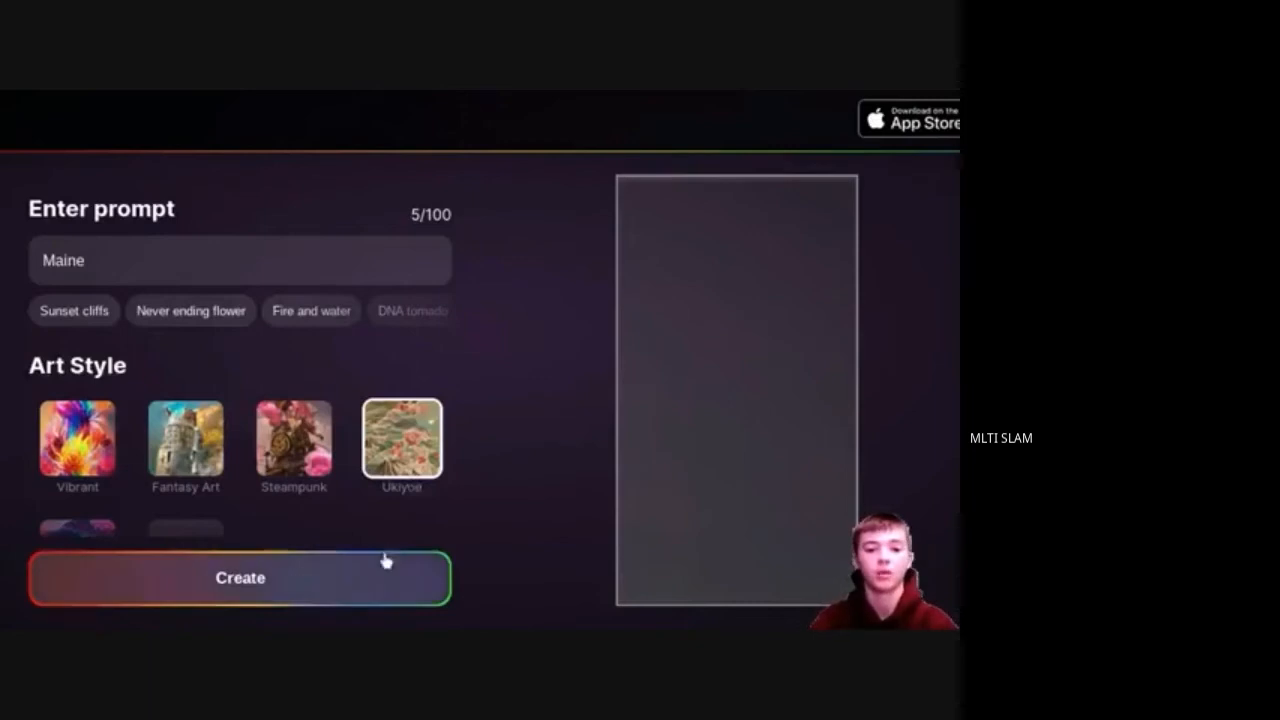
{"action": "left_click", "coordinate": [240, 578]}
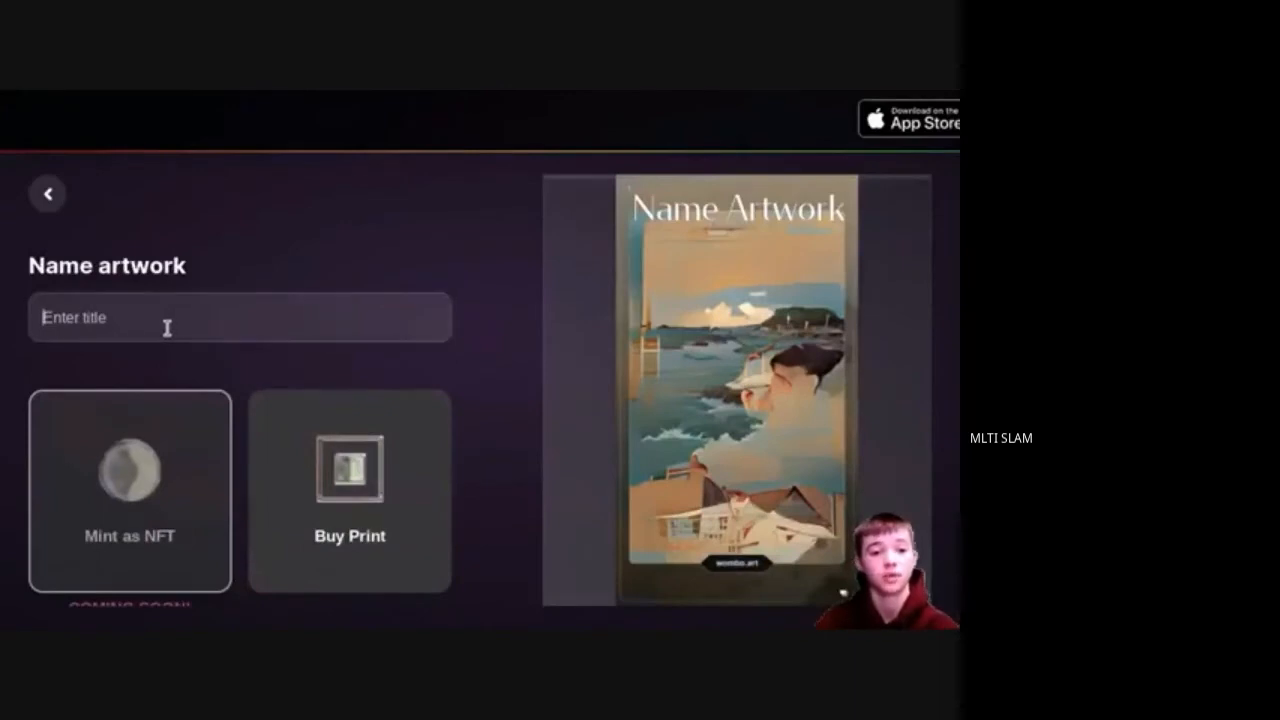
{"action": "type", "text": "Maine Coast"}
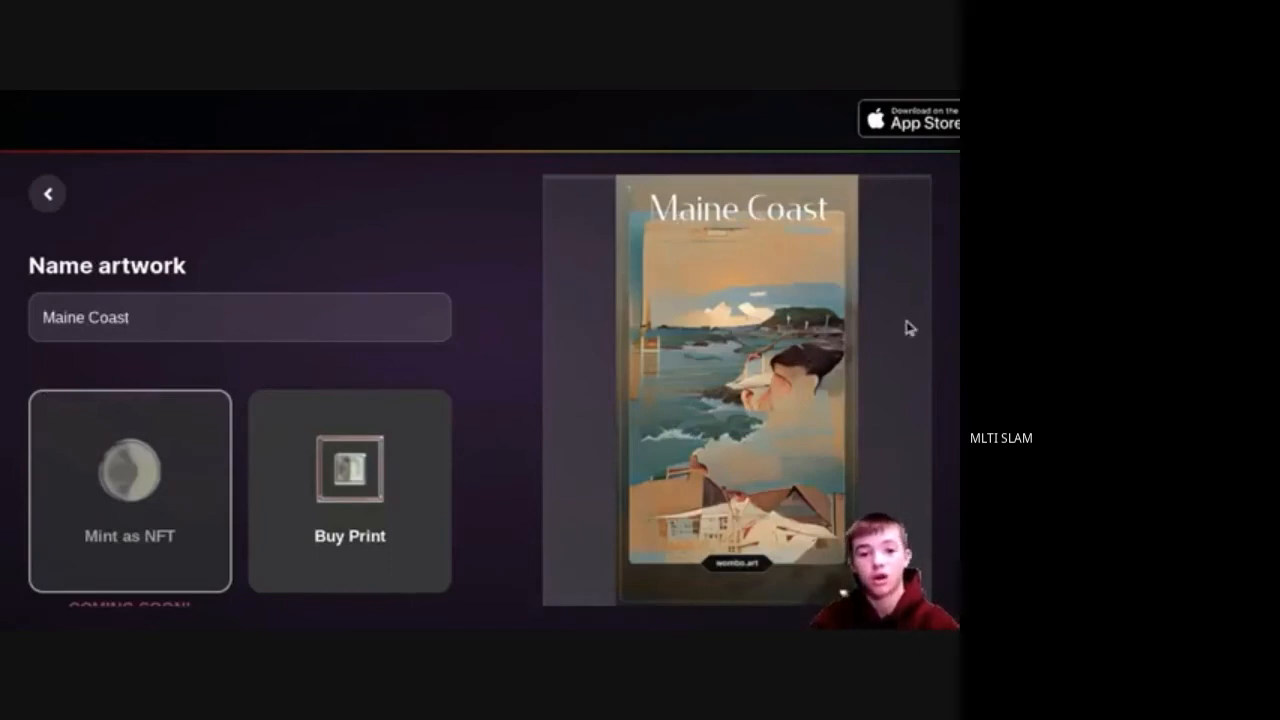
{"action": "mouse_move", "coordinate": [349, 535]}
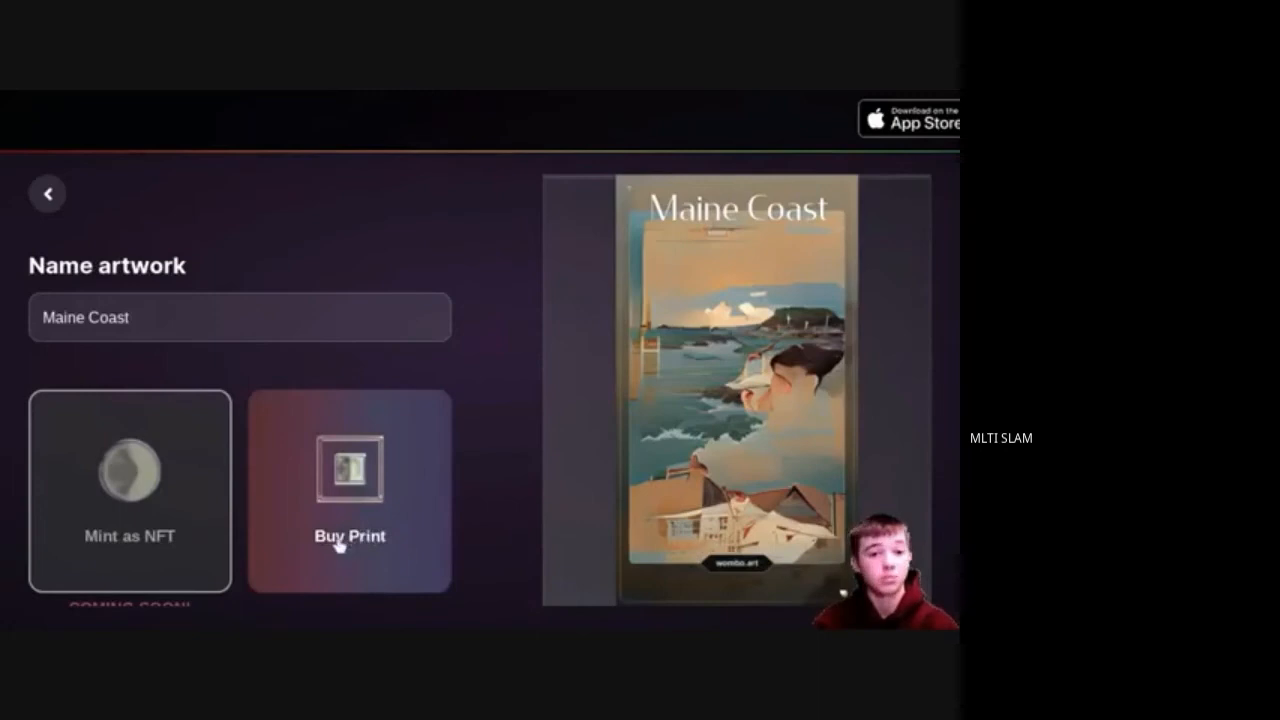